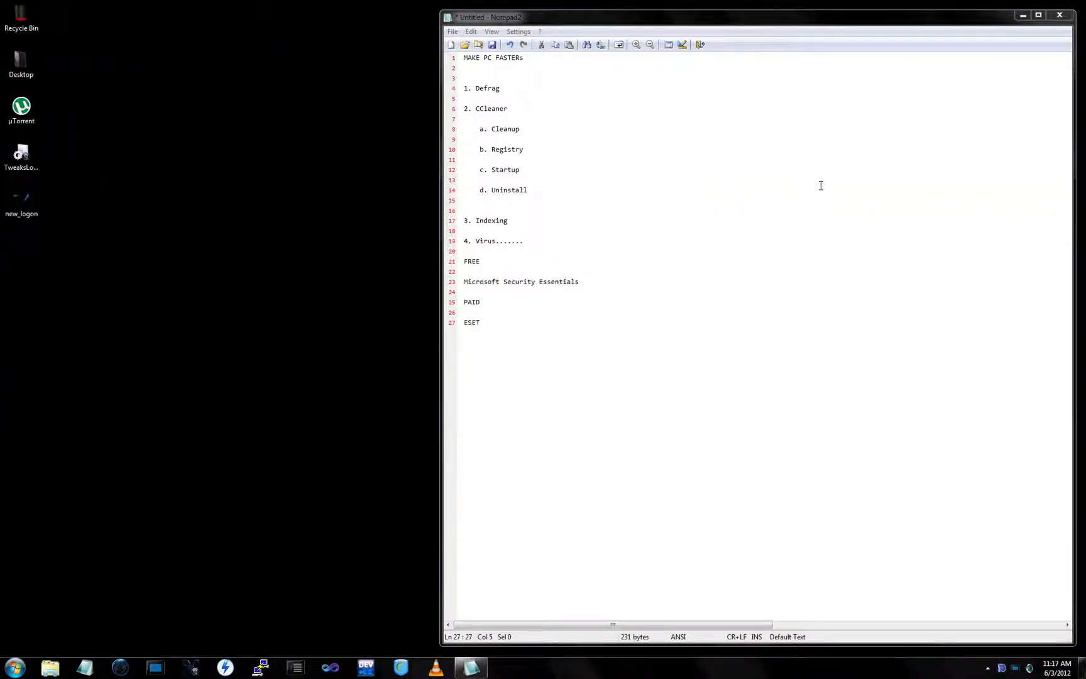
mouse_move(820, 188)
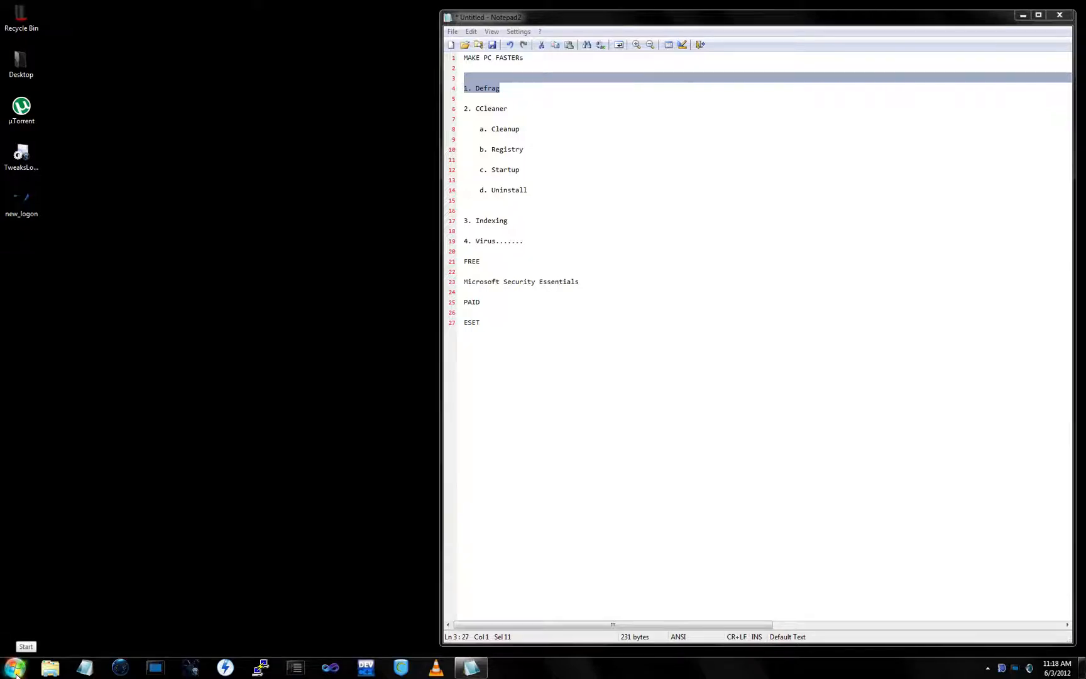
Launch Disk Defragmenter from Start search and begin analysing drive C:, then move its window aside.
click(25, 646)
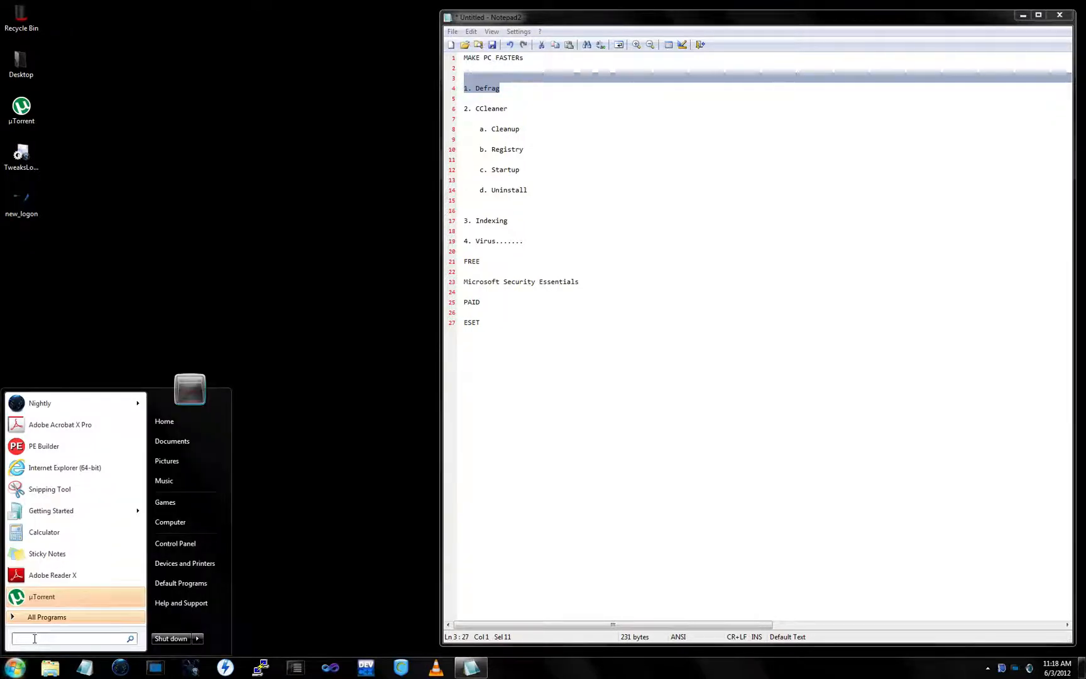
text(defrag)
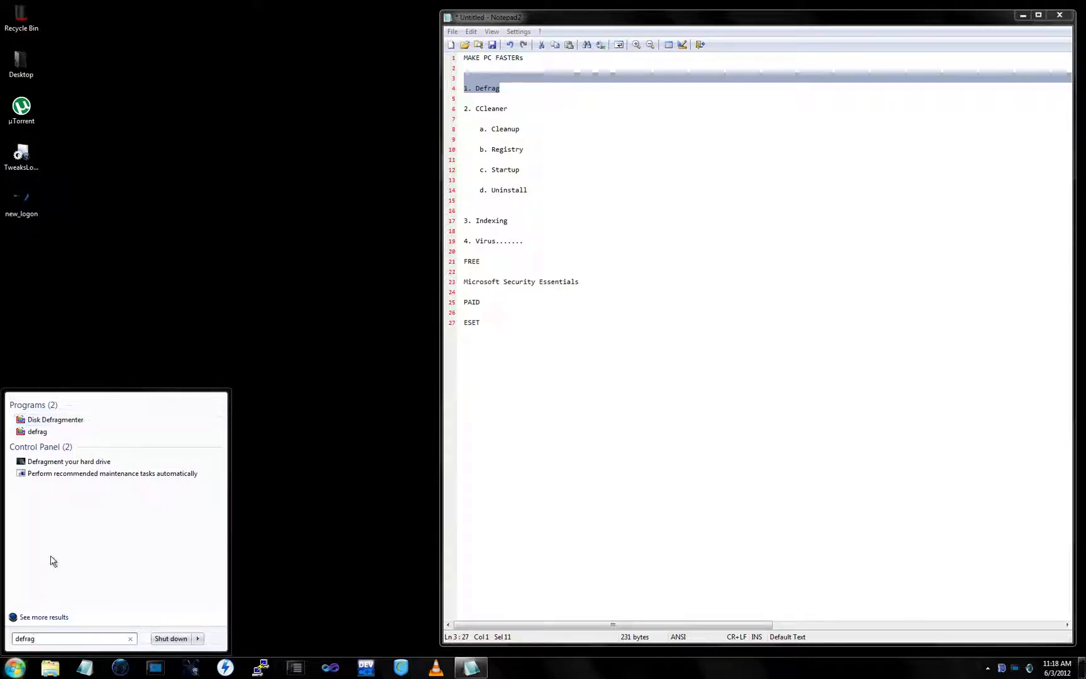
click(50, 424)
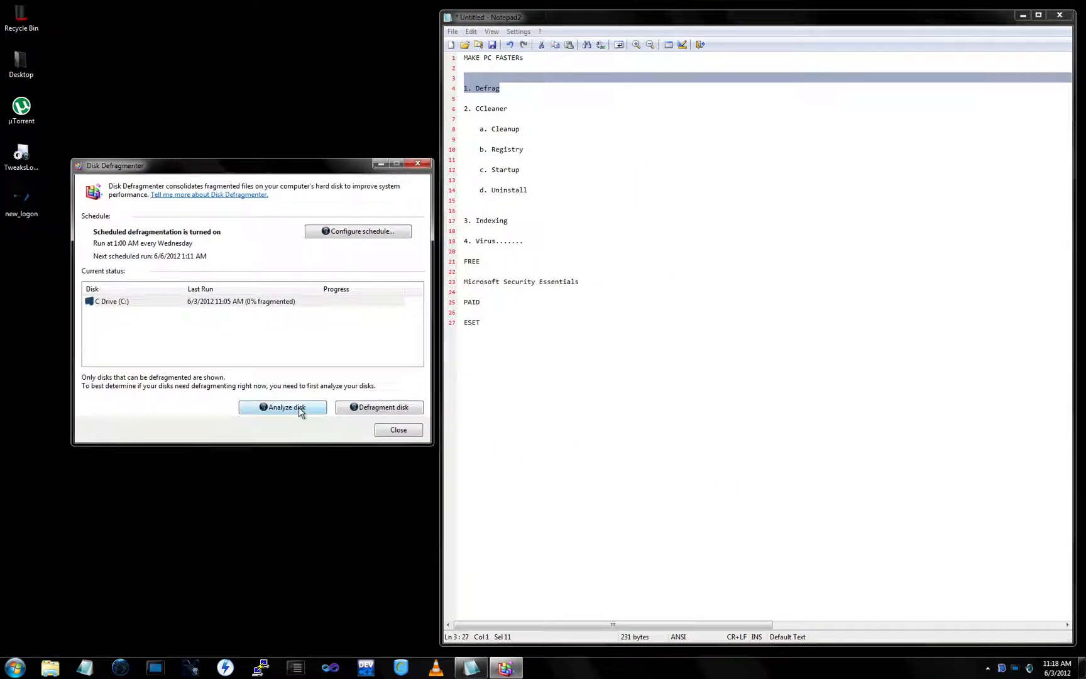
click(282, 406)
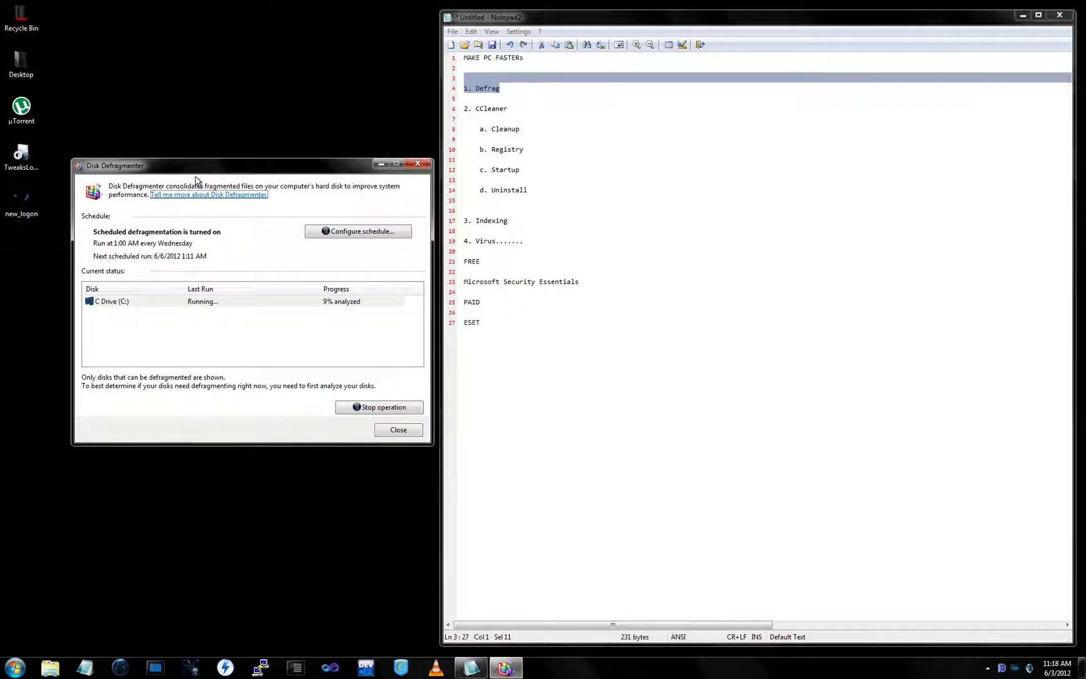
drag(115, 164, 53, 7)
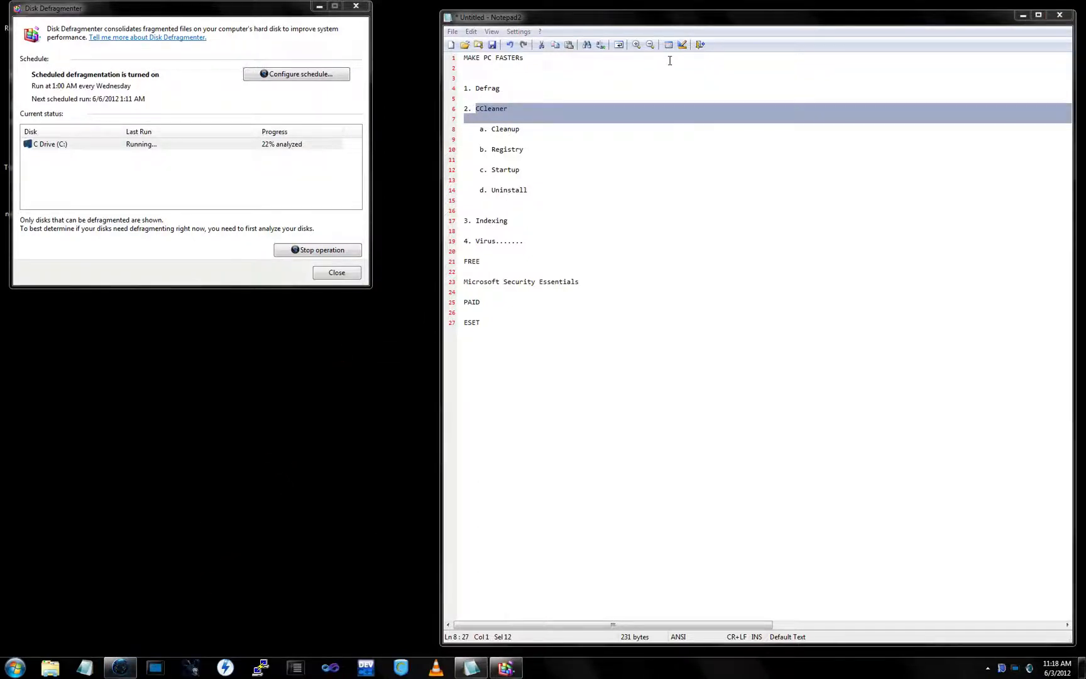
Browse to the CCleaner download page and download the latest free version from FileHippo.
click(541, 668)
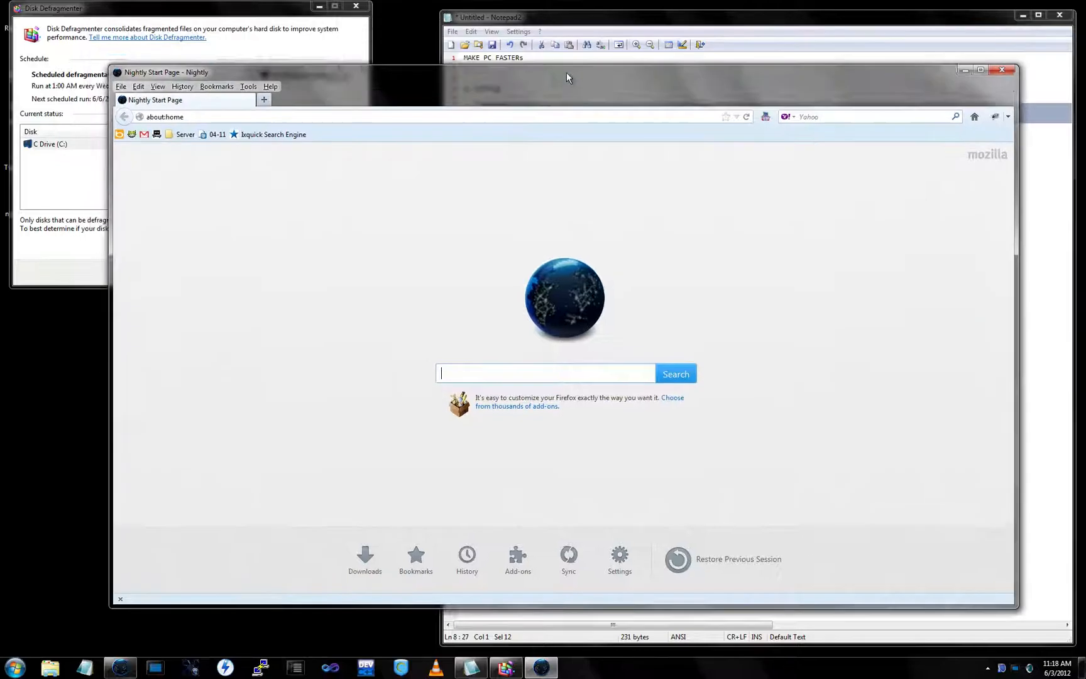
drag(564, 72, 580, 95)
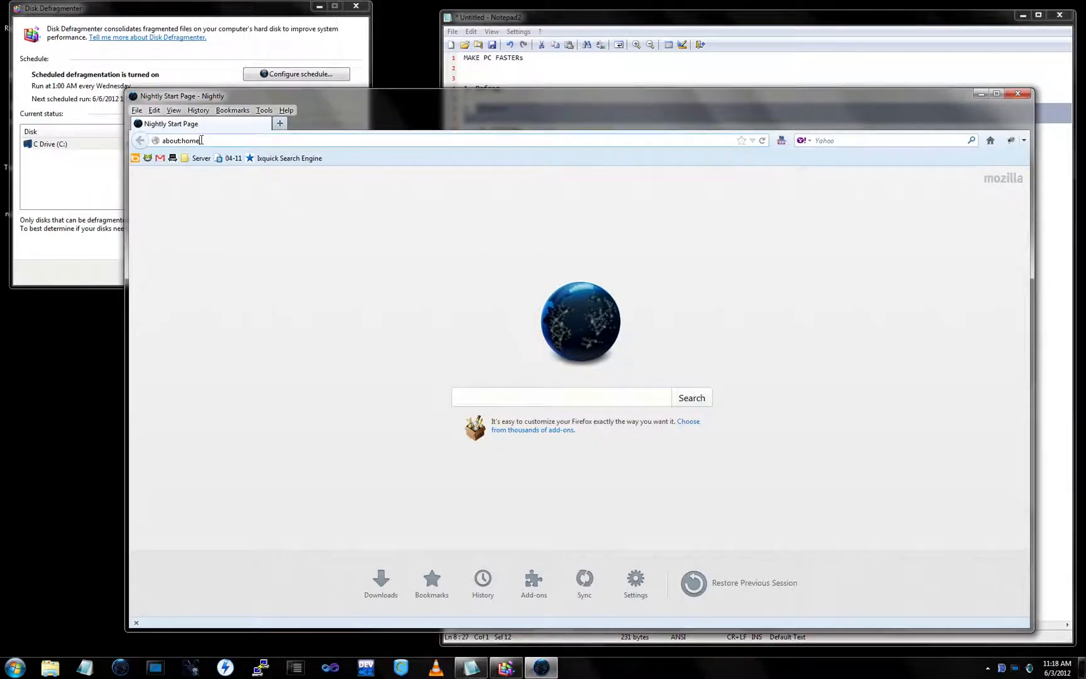
text(google.com)
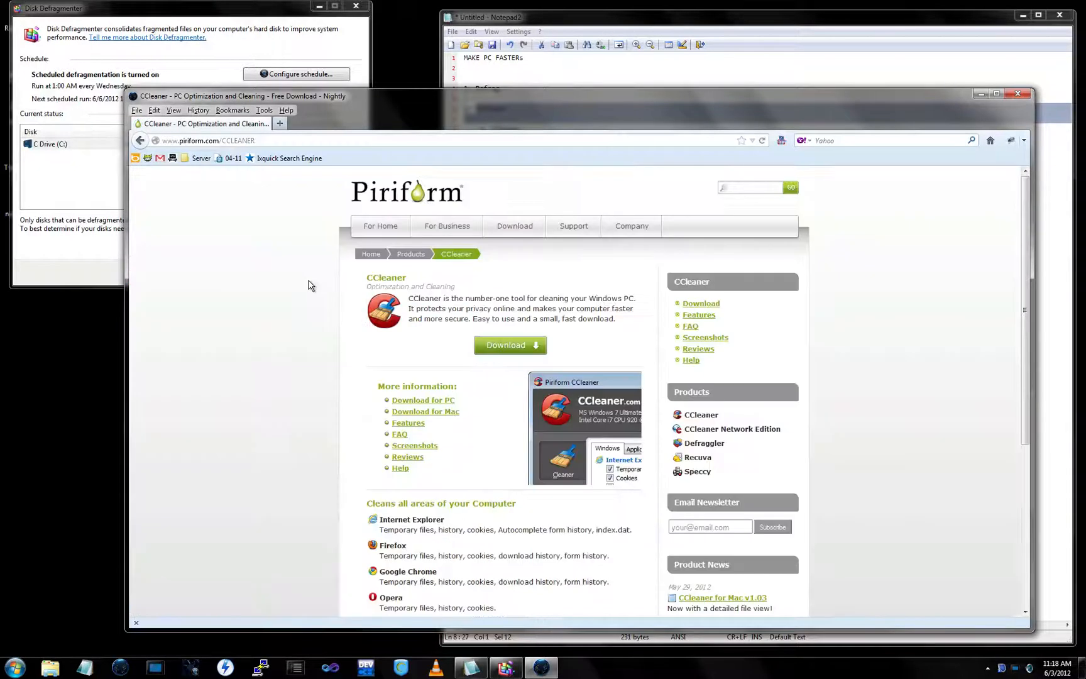
click(509, 344)
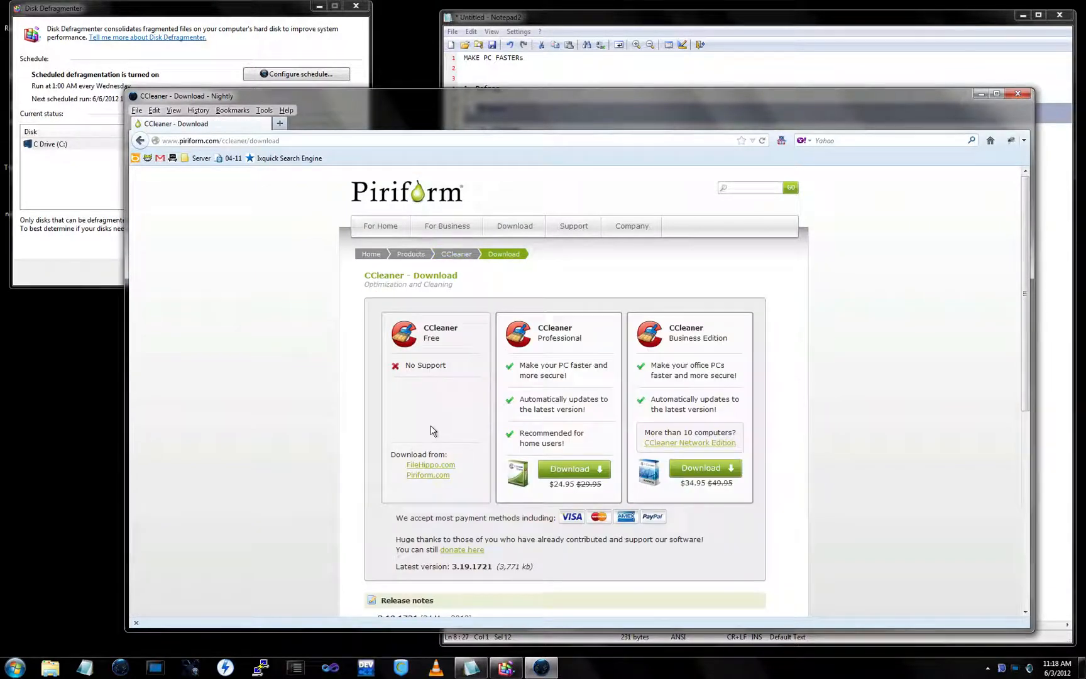
click(430, 465)
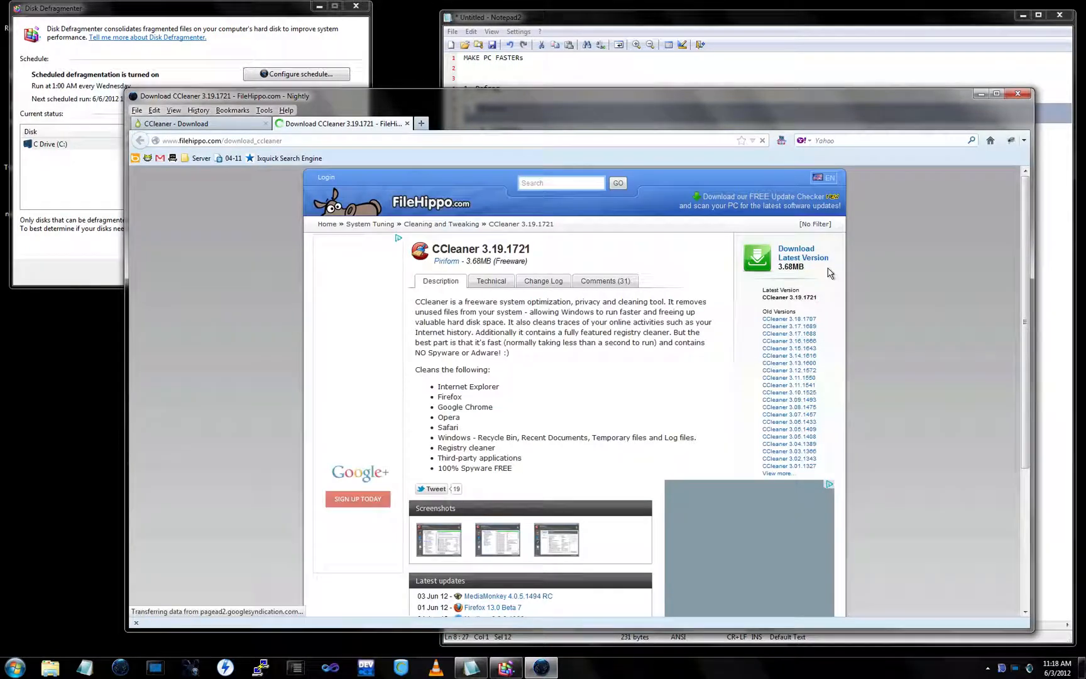
click(802, 257)
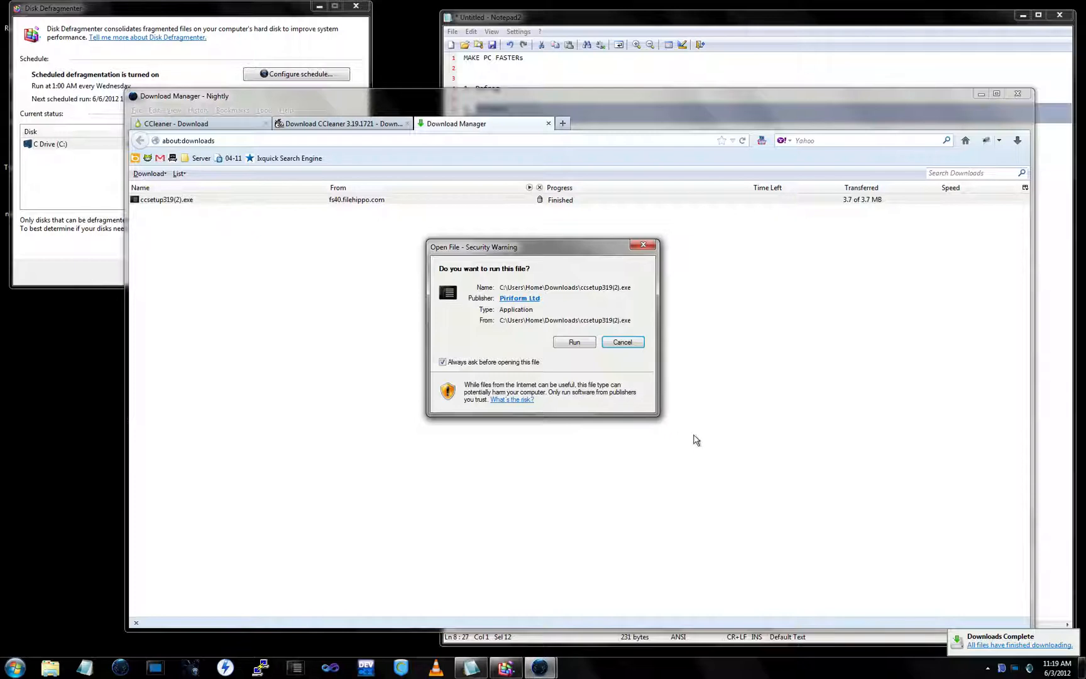
Run the installer in English, accept the license, turn off automatic update checks and install without release notes.
click(573, 342)
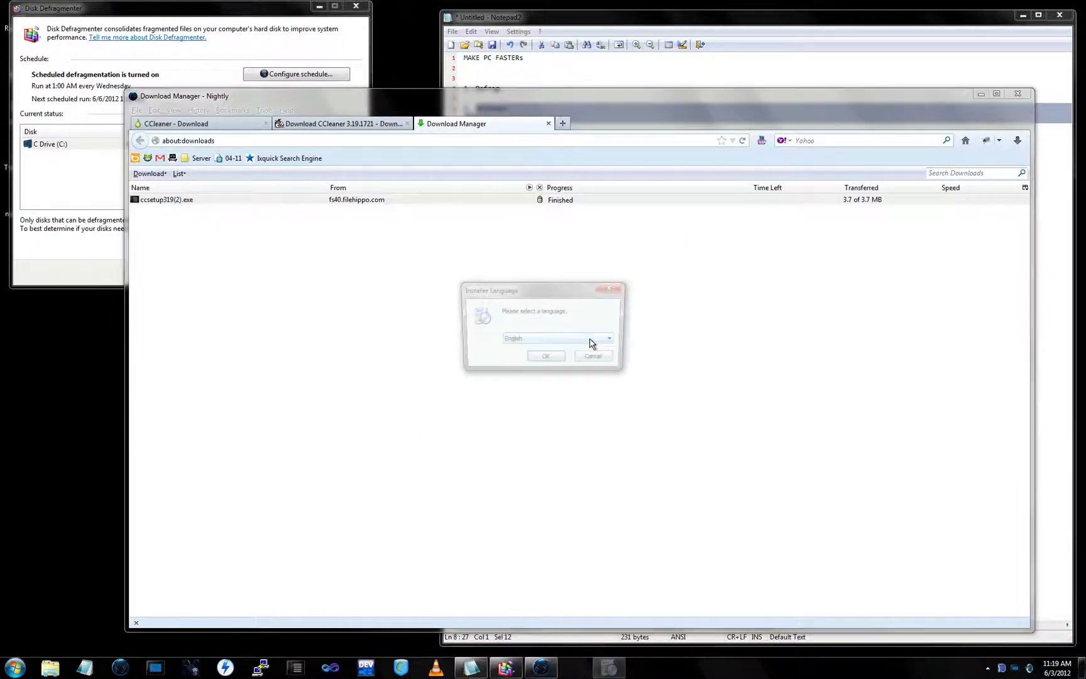
click(546, 356)
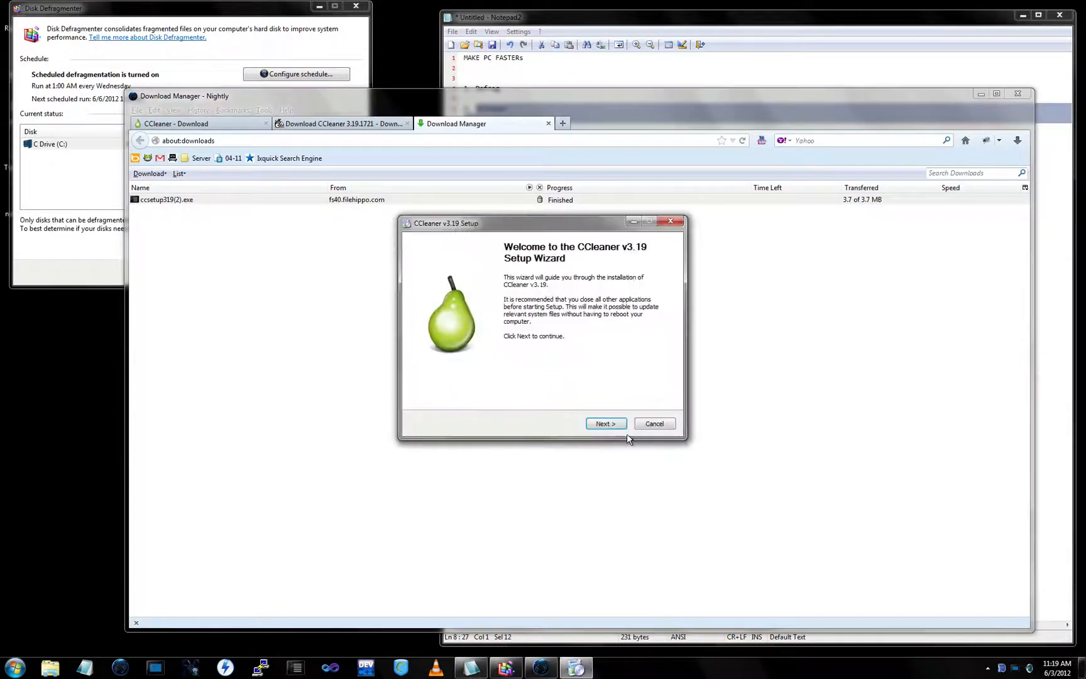
click(605, 424)
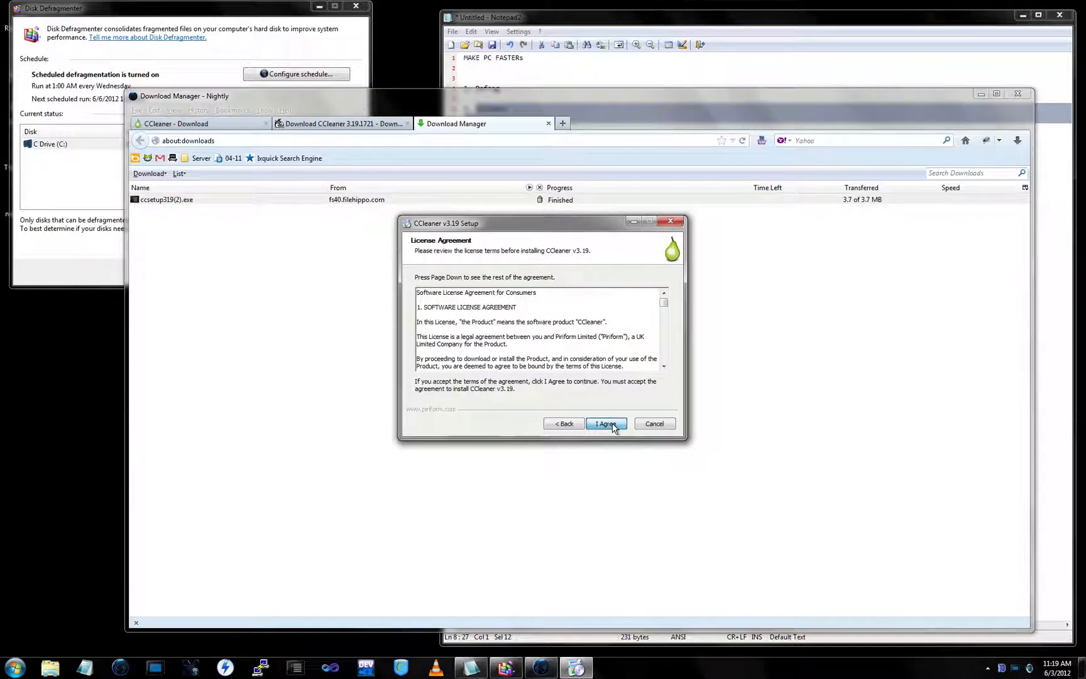
click(604, 423)
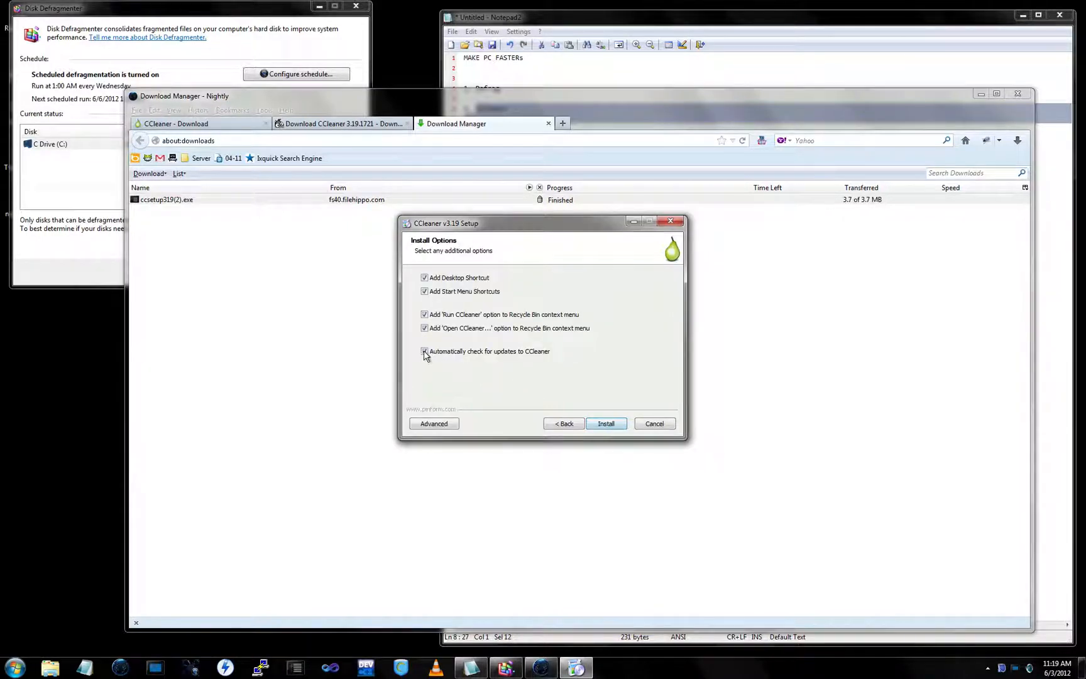
click(423, 351)
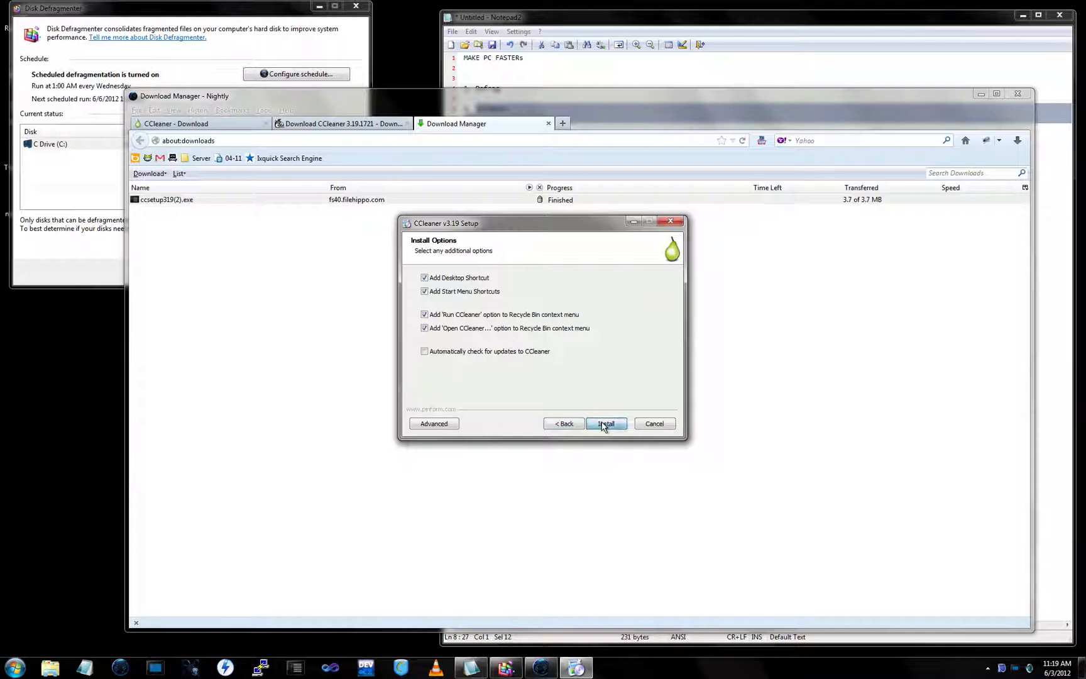
click(606, 424)
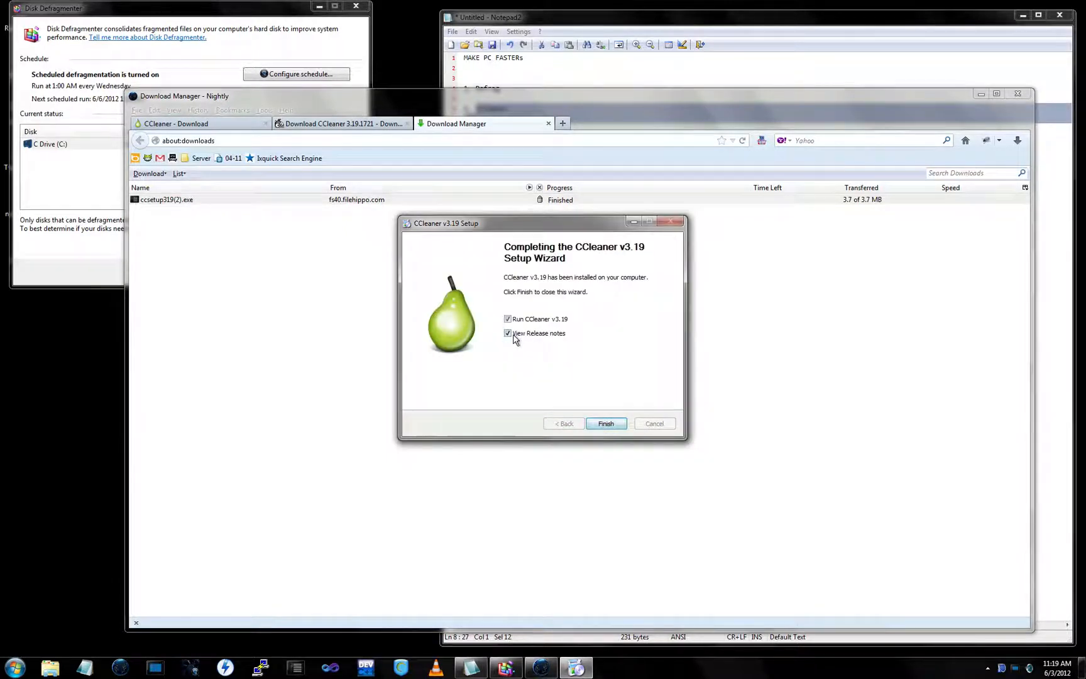
click(605, 423)
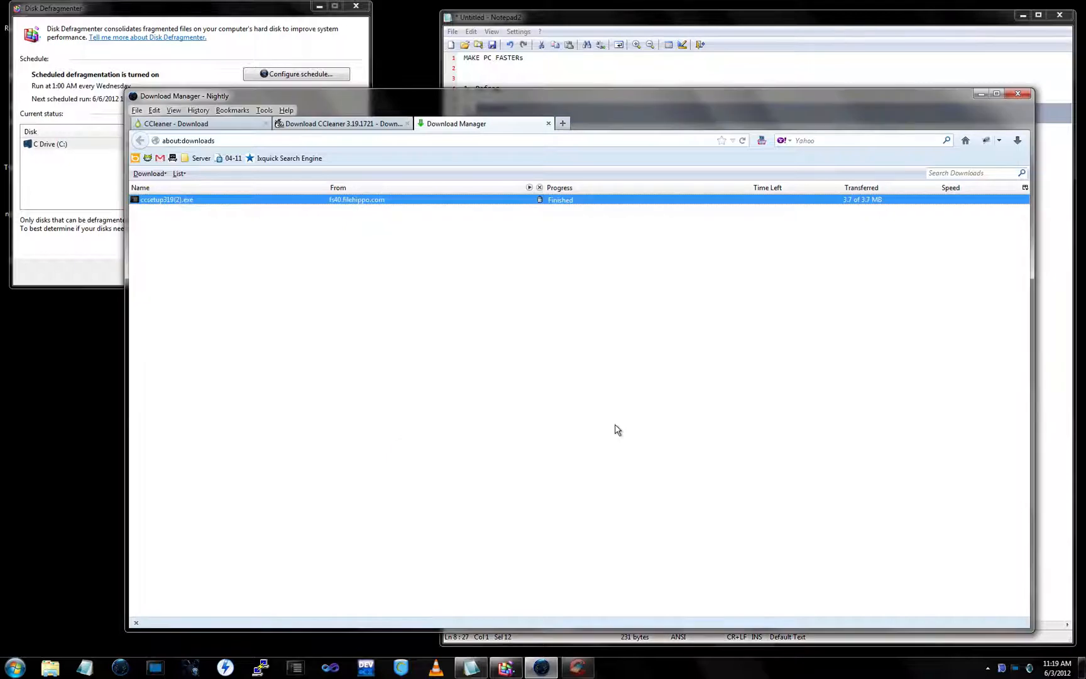
mouse_move(614, 422)
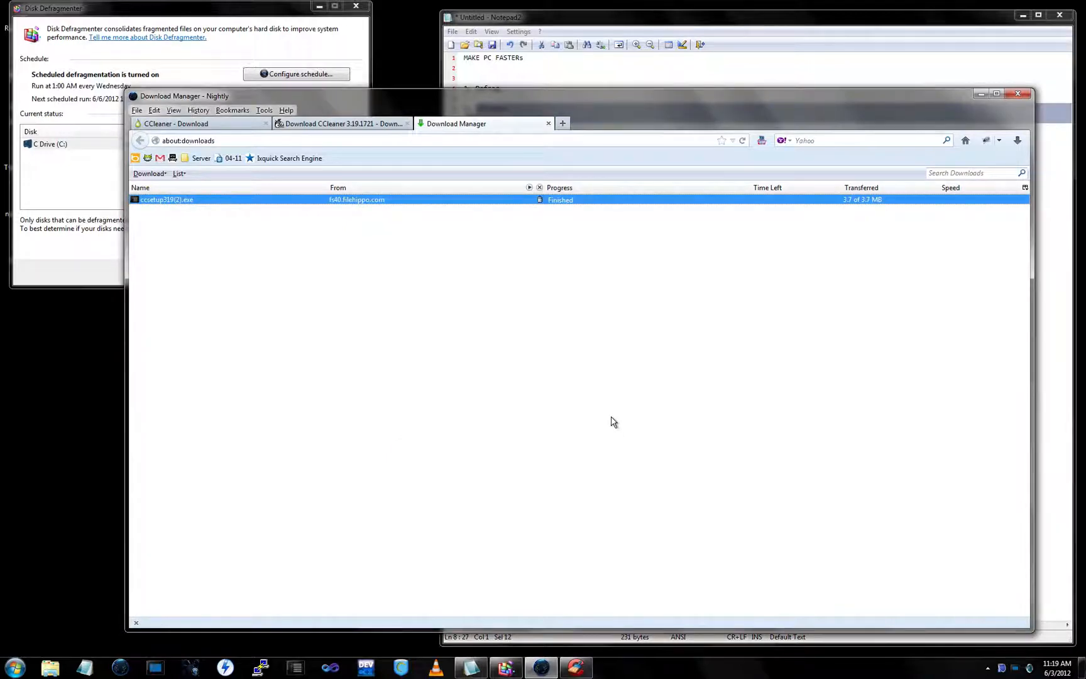
mouse_move(1016, 94)
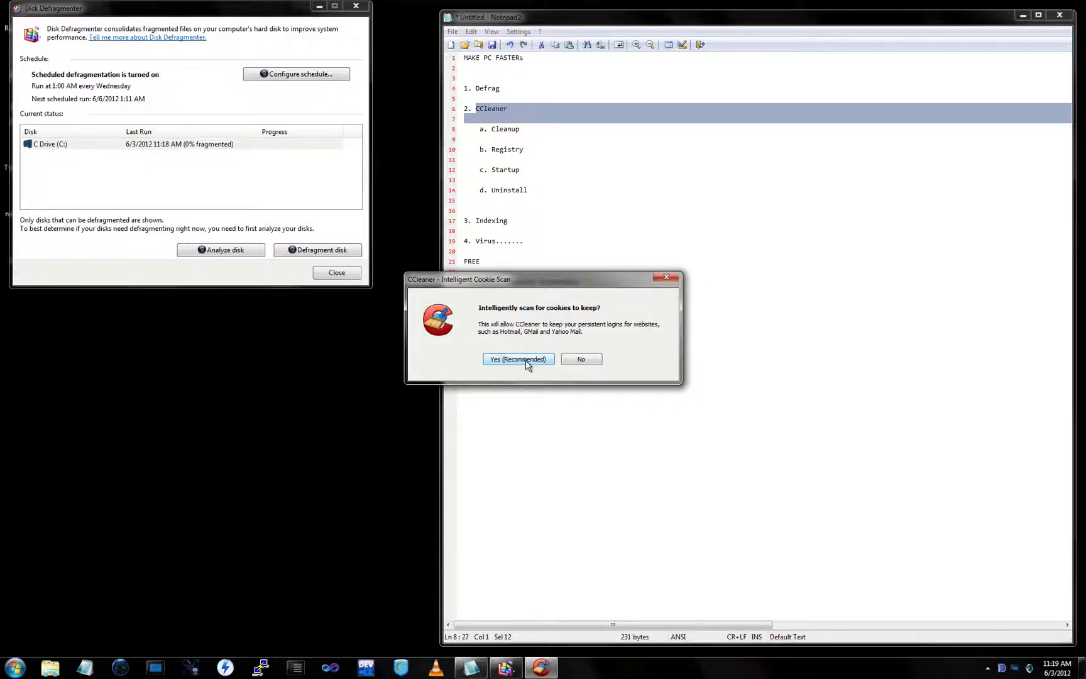
Let CCleaner scan for cookies to keep, start defragmenting C:, and analyze removable junk files.
click(518, 358)
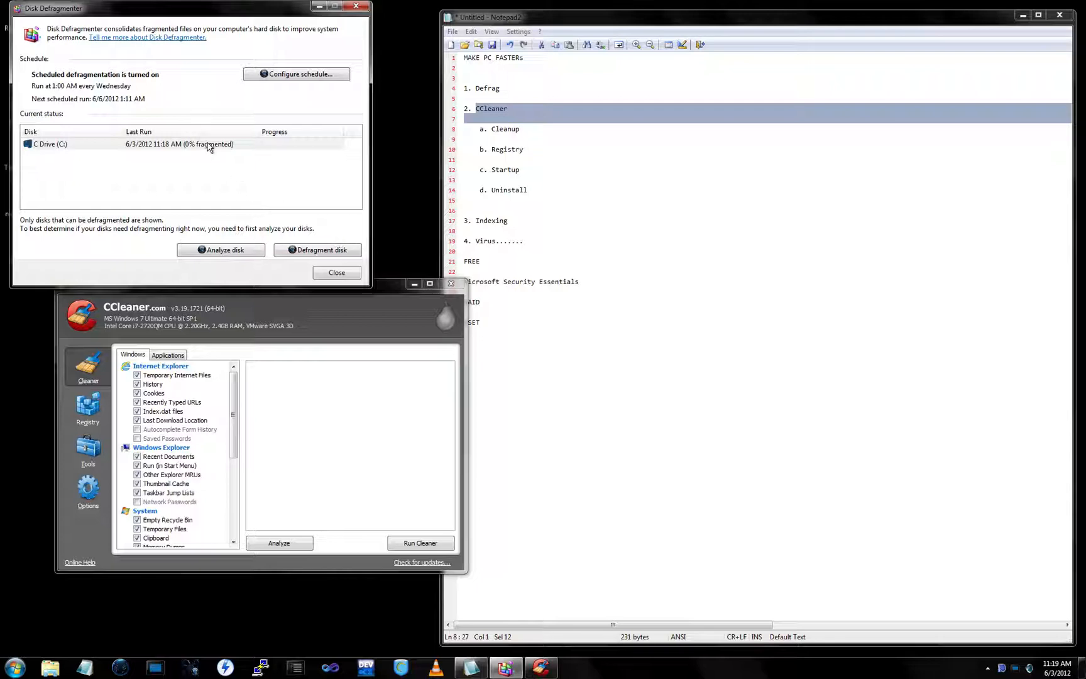
click(222, 249)
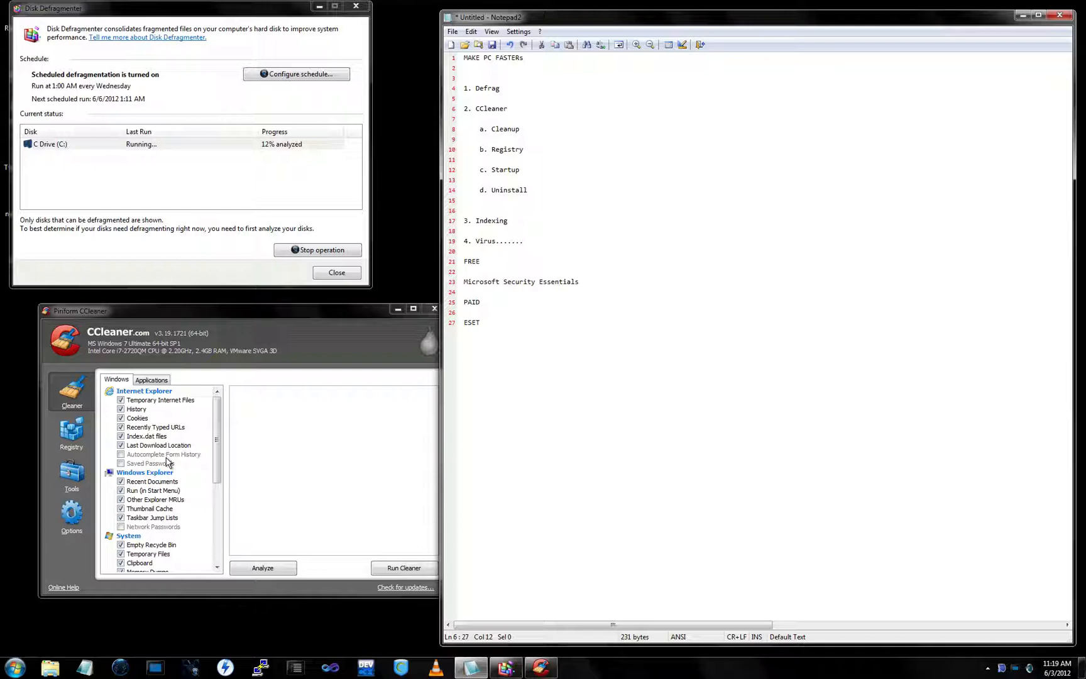
click(262, 567)
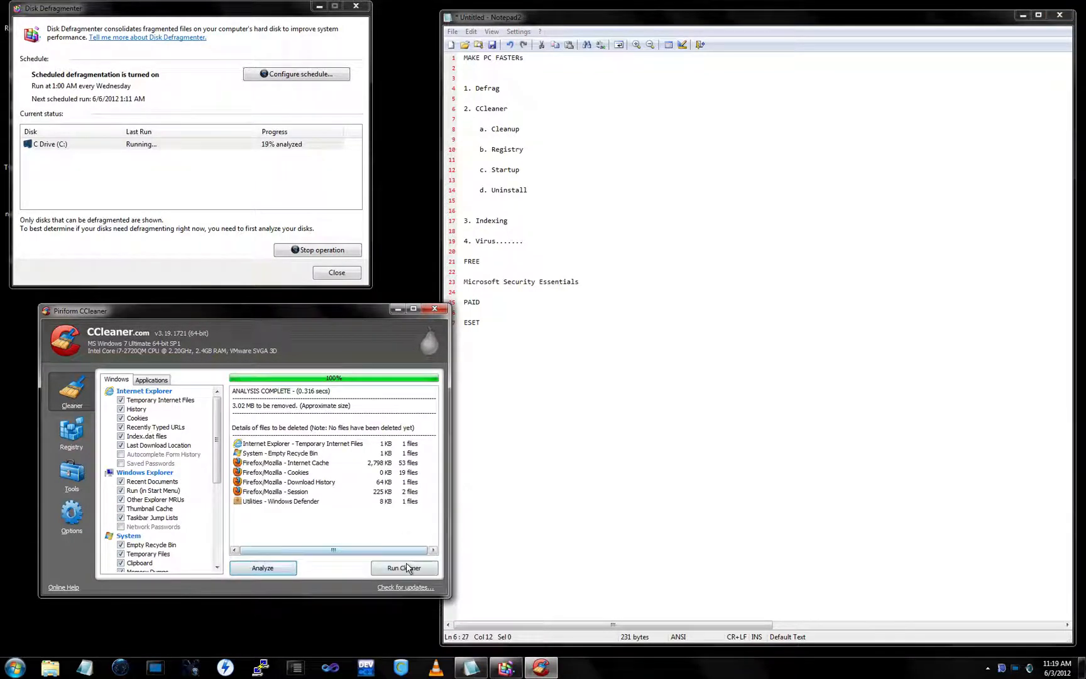
Run the cleaner and confirm permanent deletion, removing 3.02 MB of junk files.
click(404, 567)
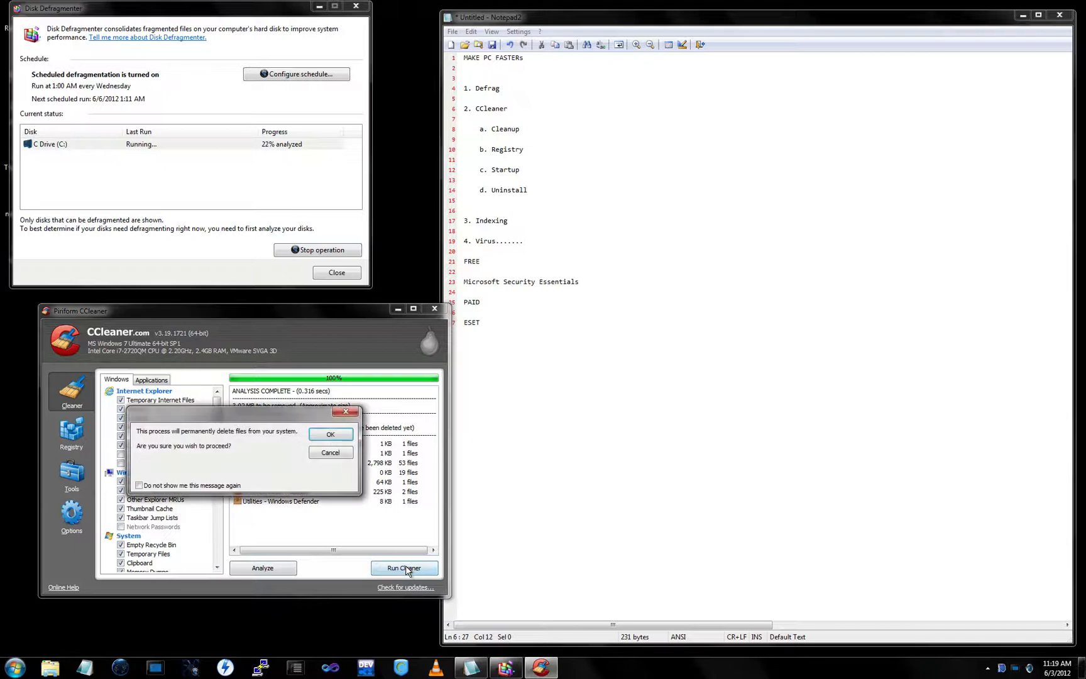
click(330, 434)
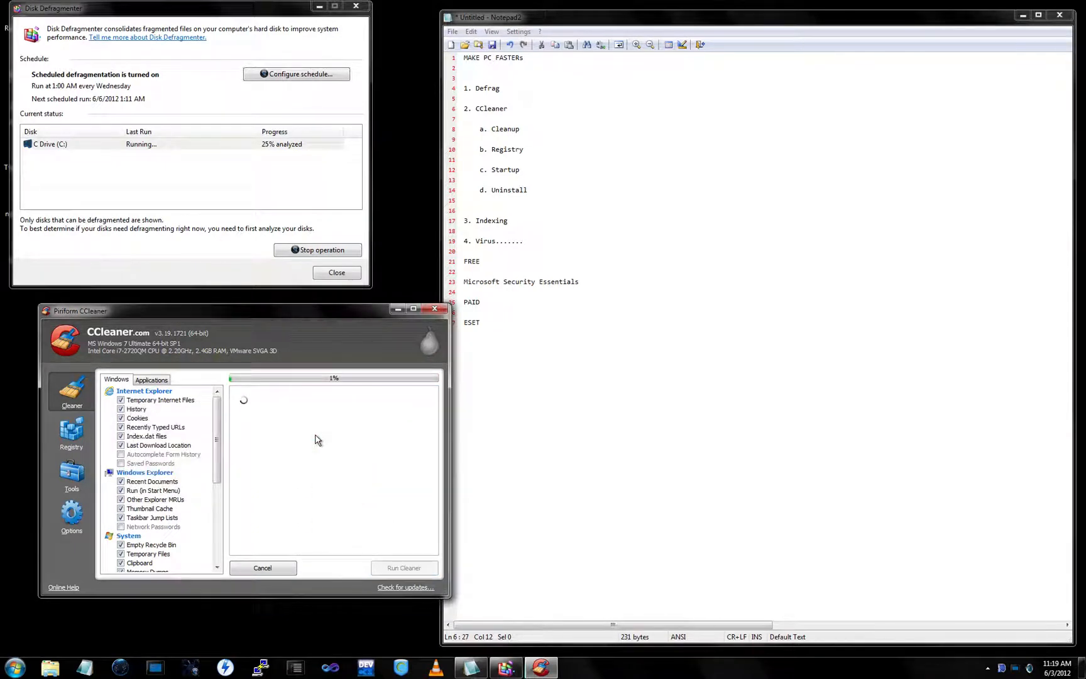
click(403, 567)
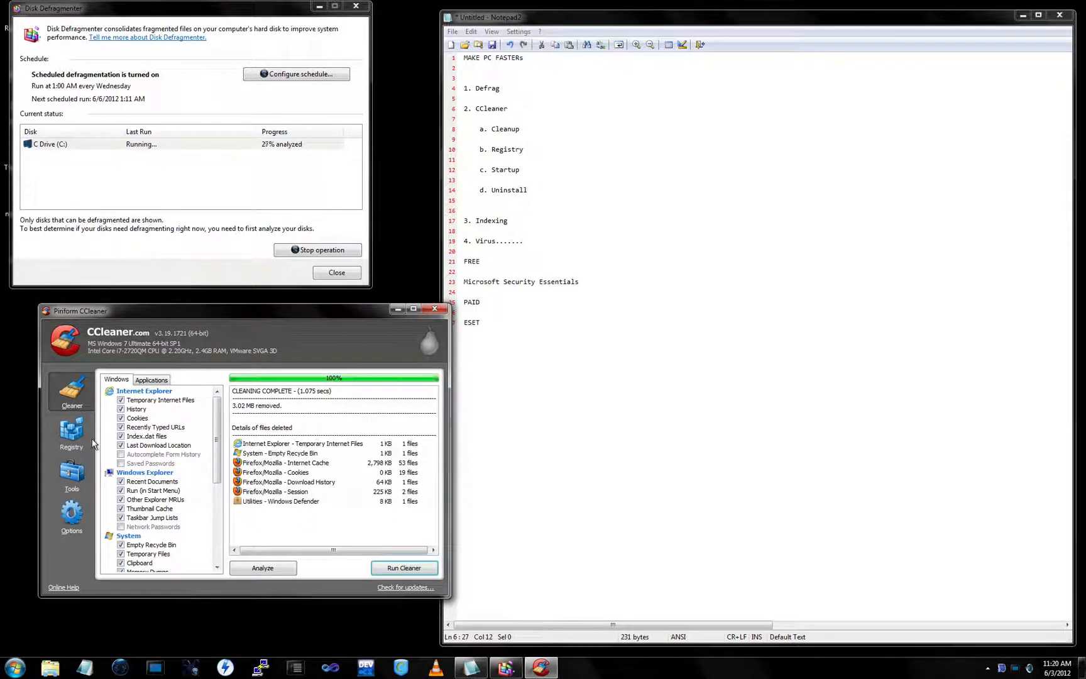
Scan the registry, fix the ActiveX/COM issue found, and move on to the Tools section.
click(72, 432)
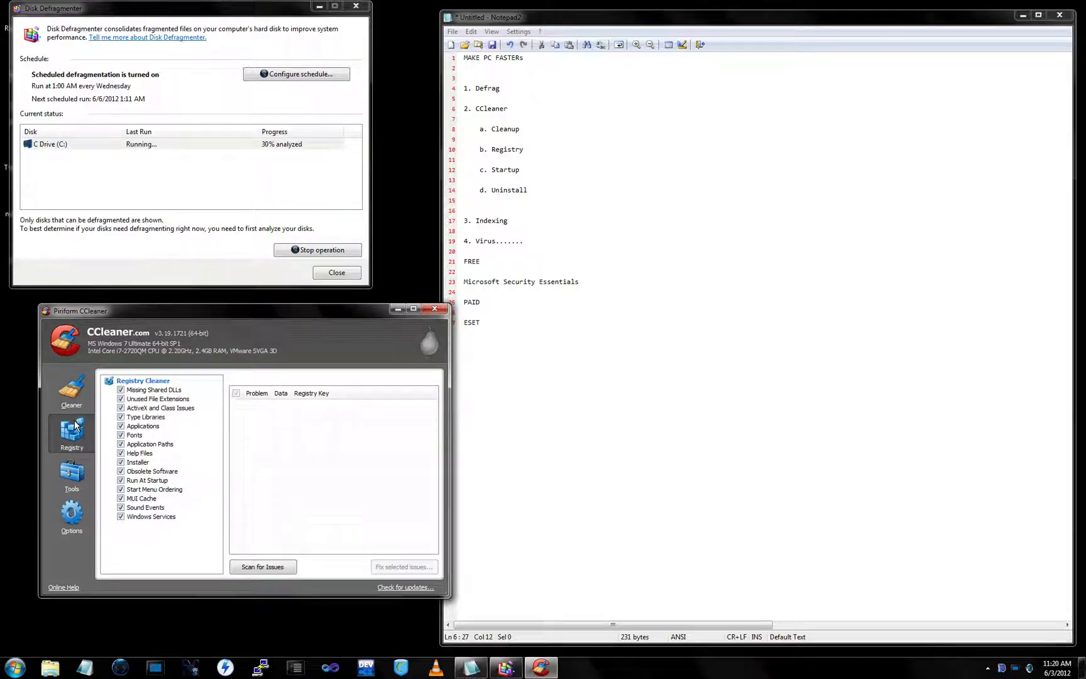
click(262, 567)
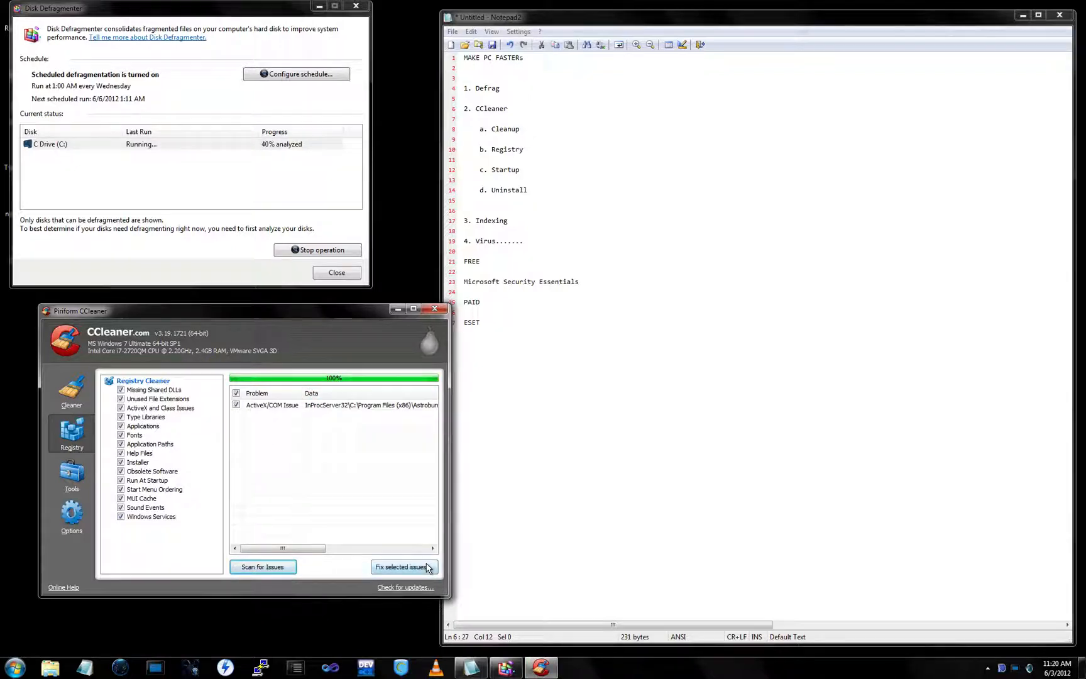
click(403, 567)
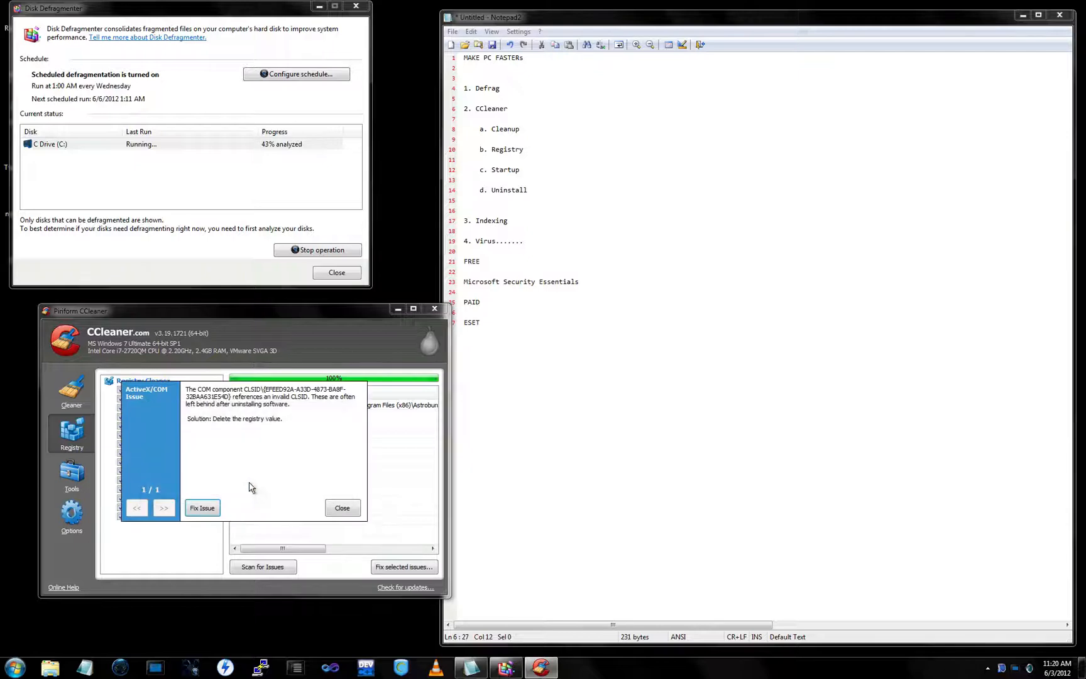
click(201, 508)
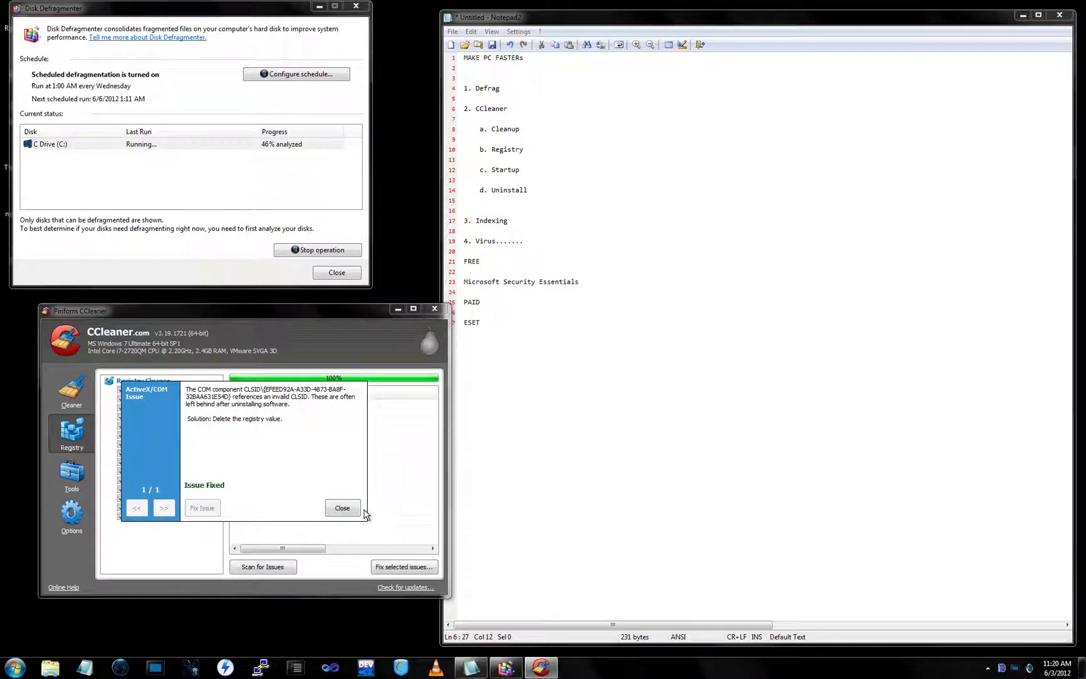
click(342, 507)
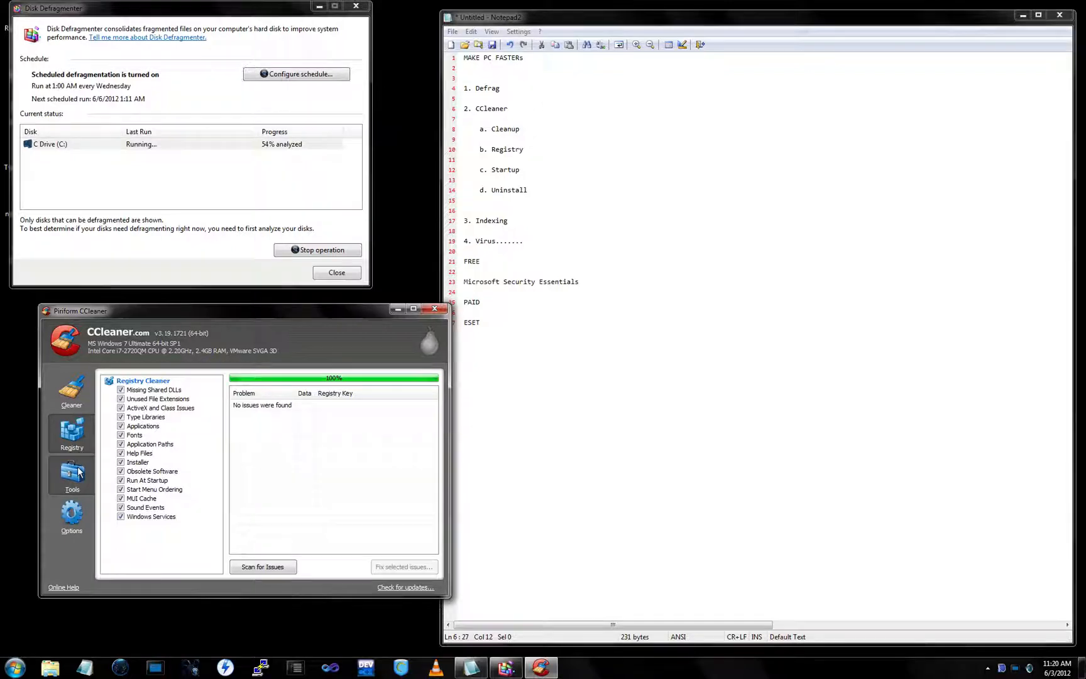
click(72, 474)
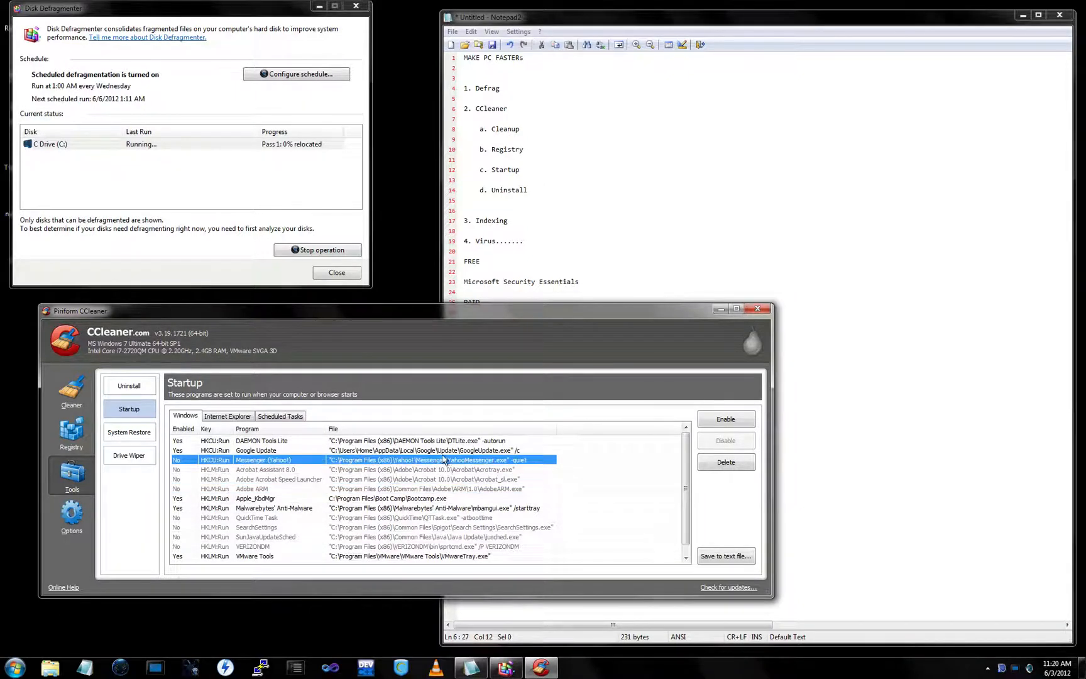
Disable the Google Update and DAEMON Tools Lite startup entries.
click(276, 440)
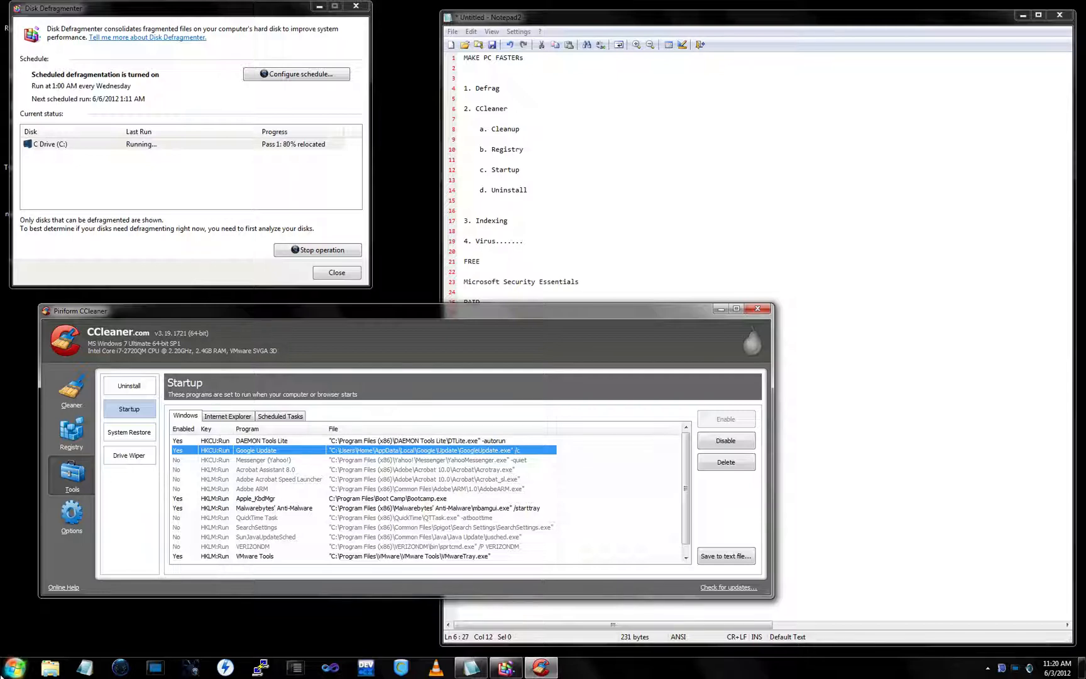
click(261, 440)
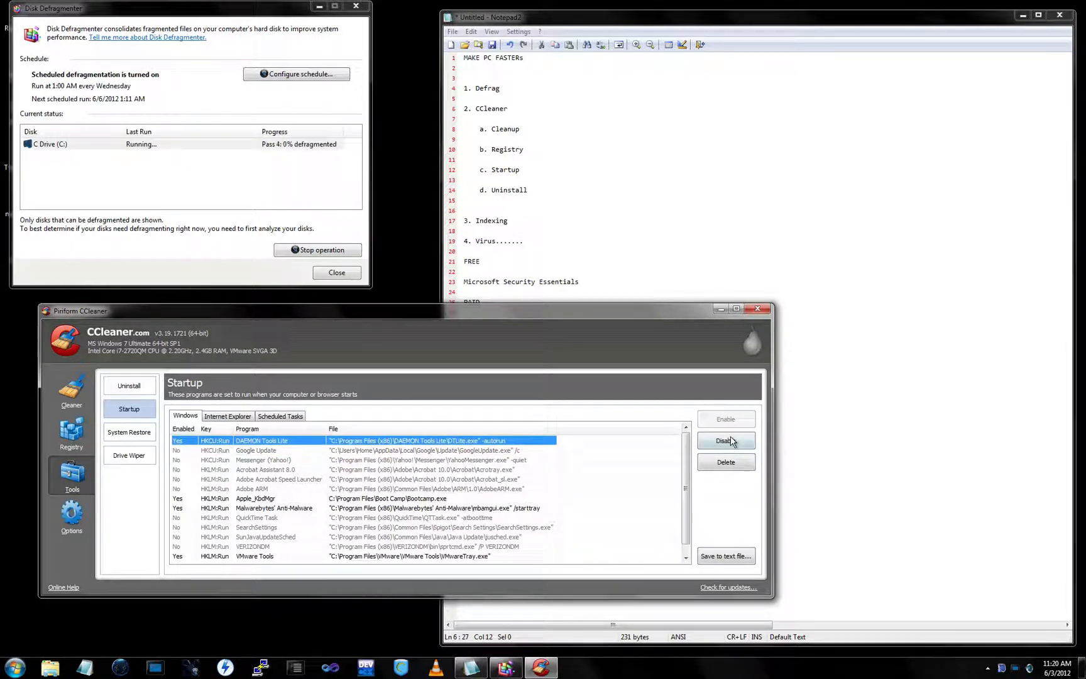
click(724, 441)
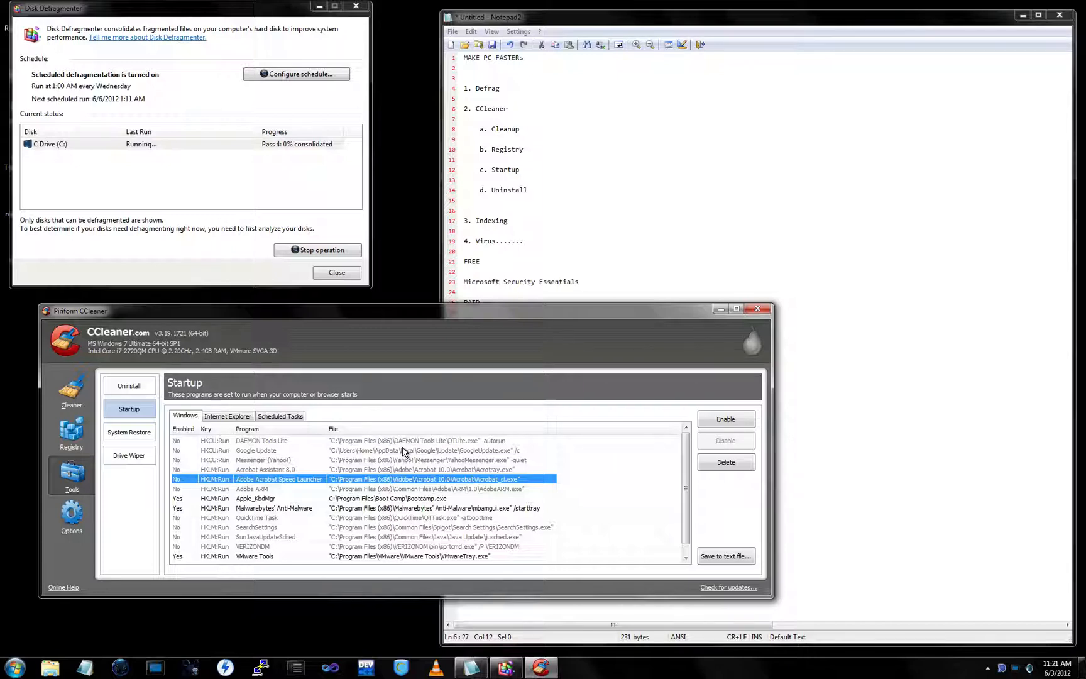
click(277, 450)
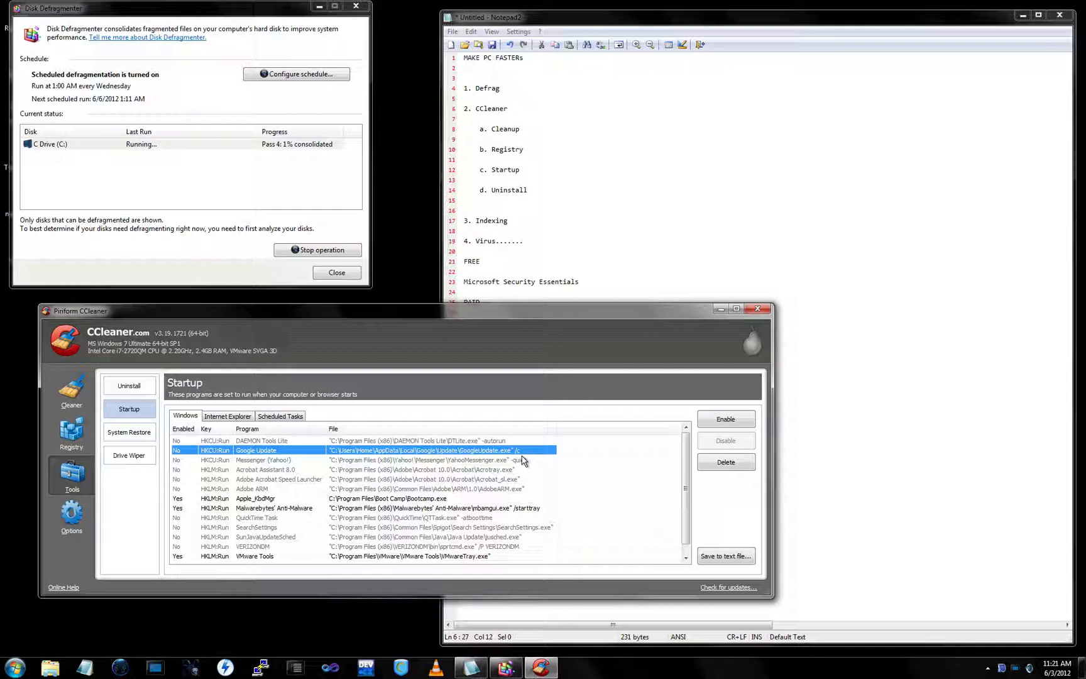
click(277, 440)
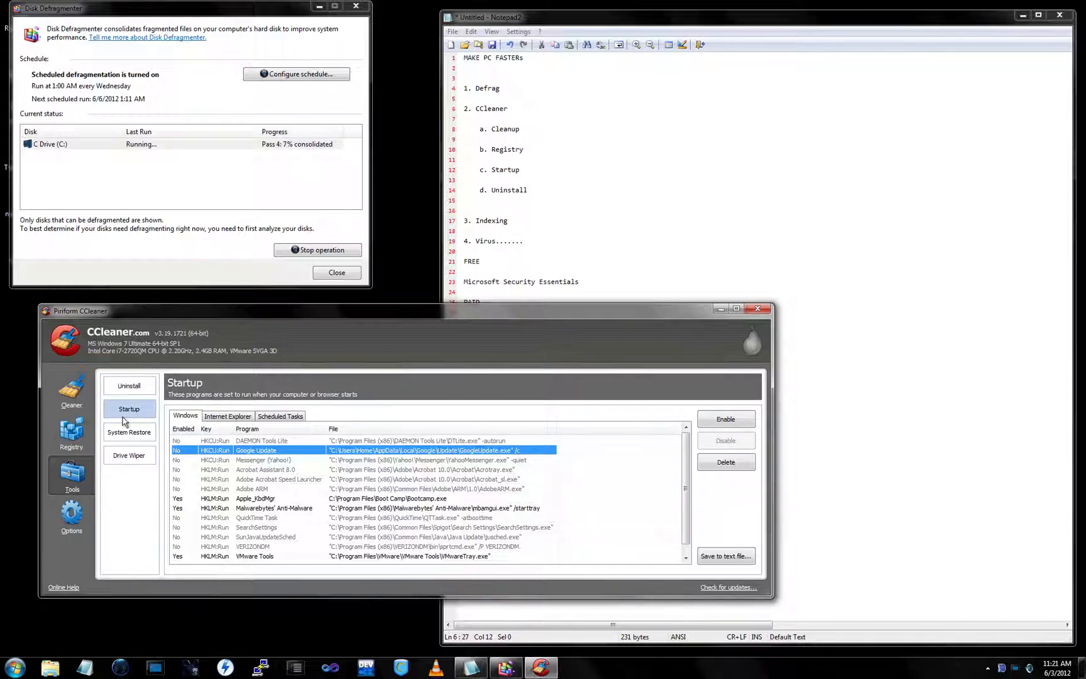
Show the Uninstall list of installed programs such as 7-Zip and Adobe Flash Player and scroll through it.
click(128, 386)
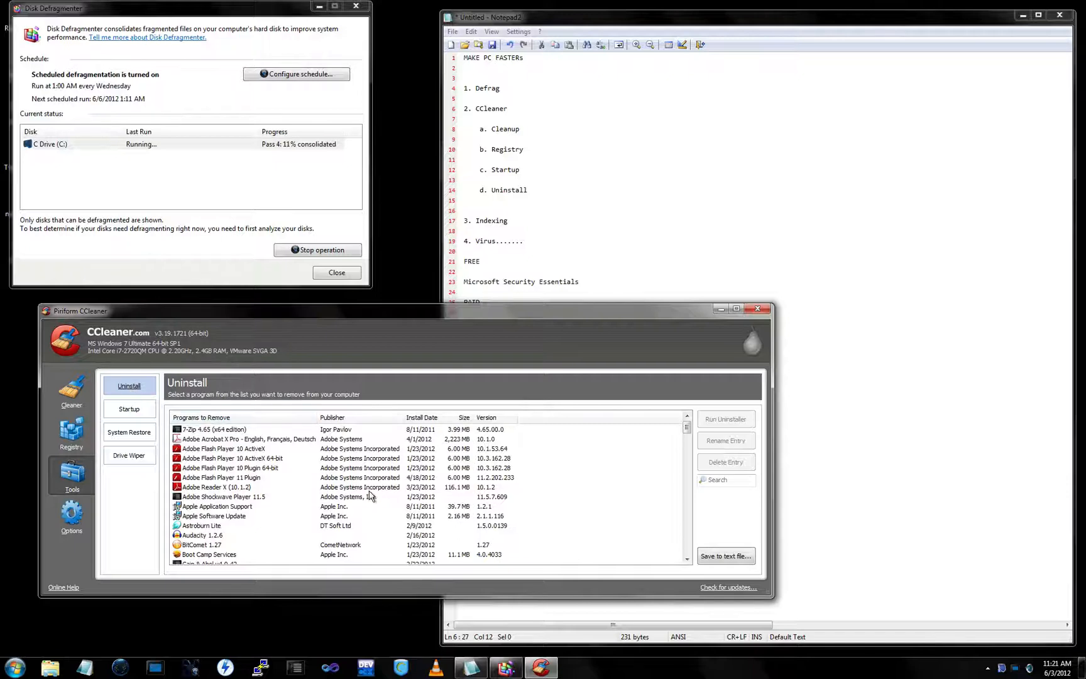
mouse_move(319, 495)
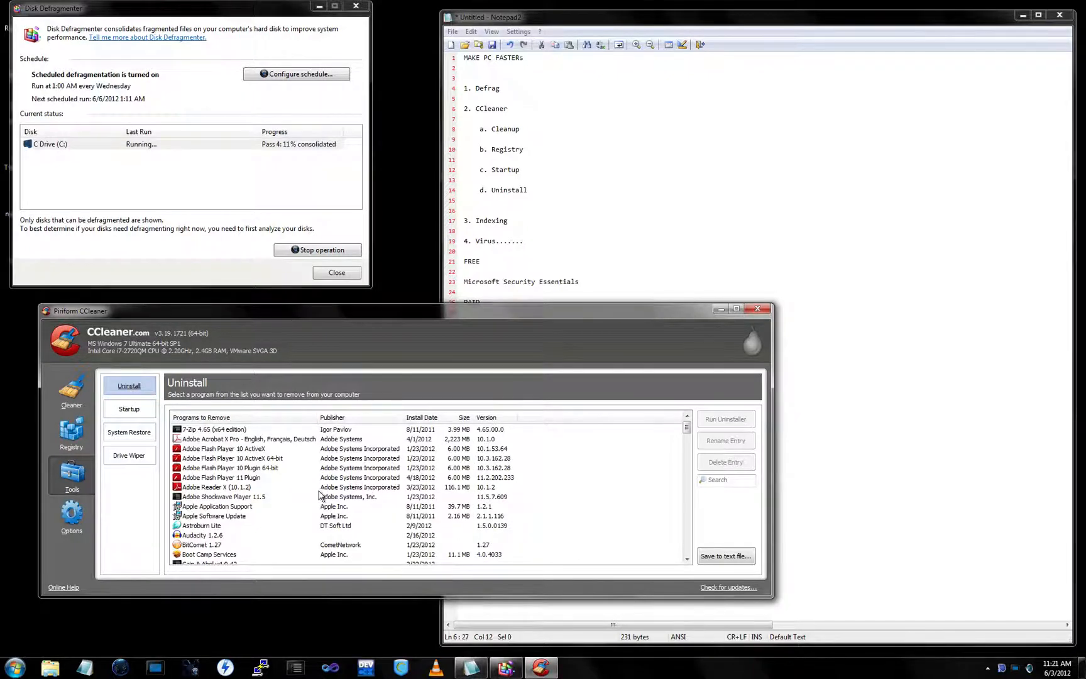
scroll(down, 3)
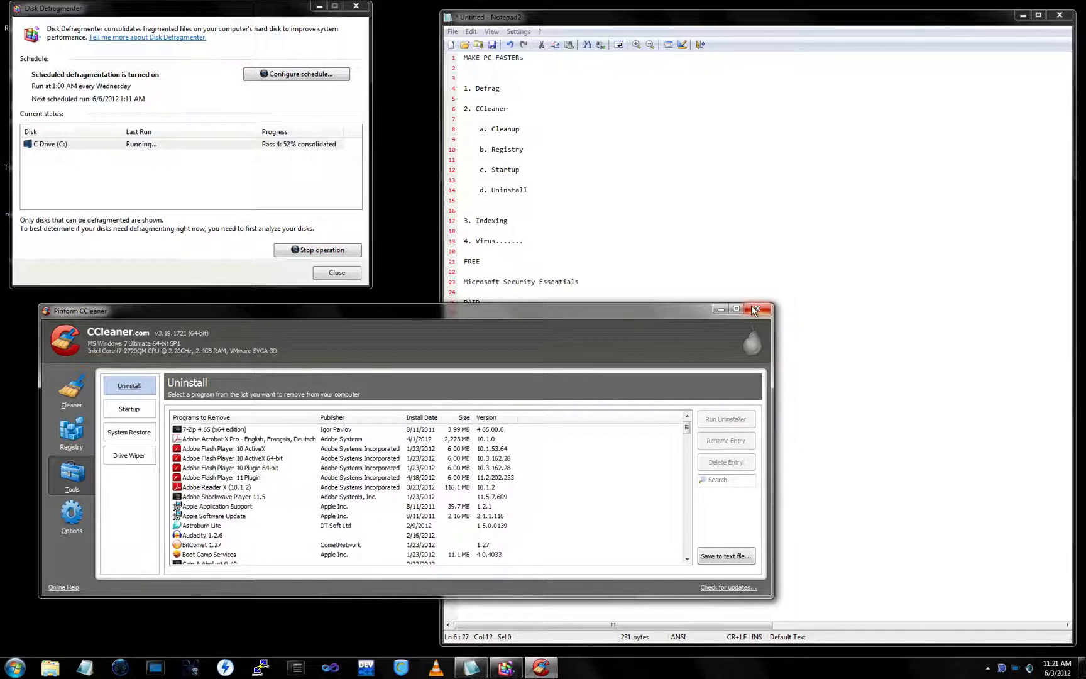
Close CCleaner and bring up System Properties, glancing at Computer Name before returning to Advanced.
click(756, 310)
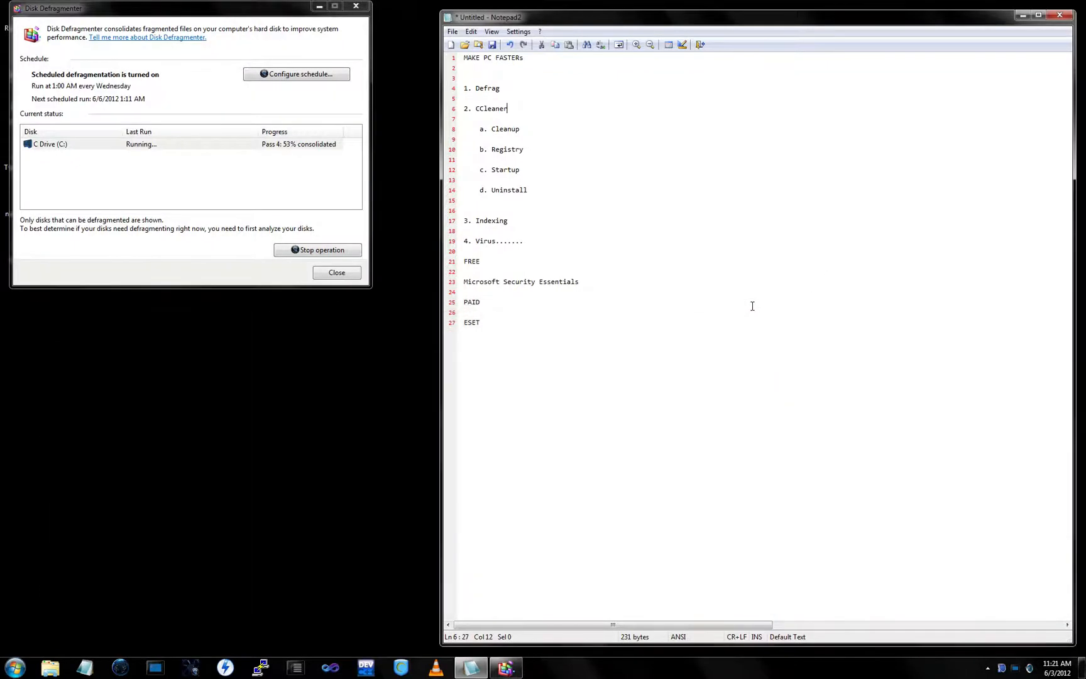
click(11, 668)
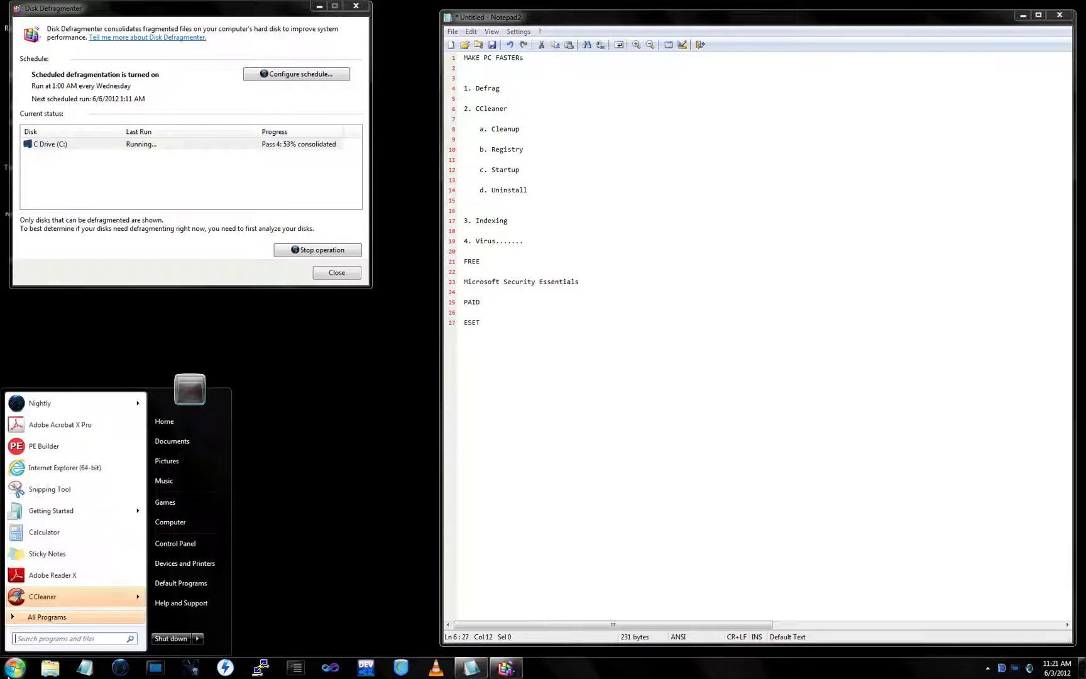
mouse_move(188, 522)
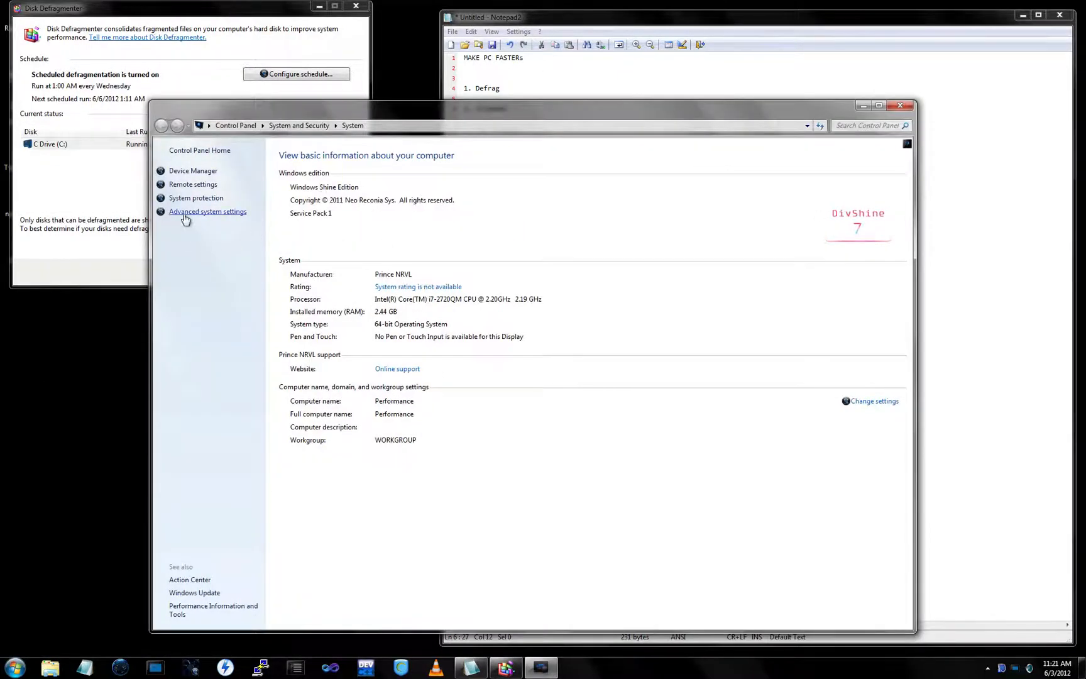
click(207, 212)
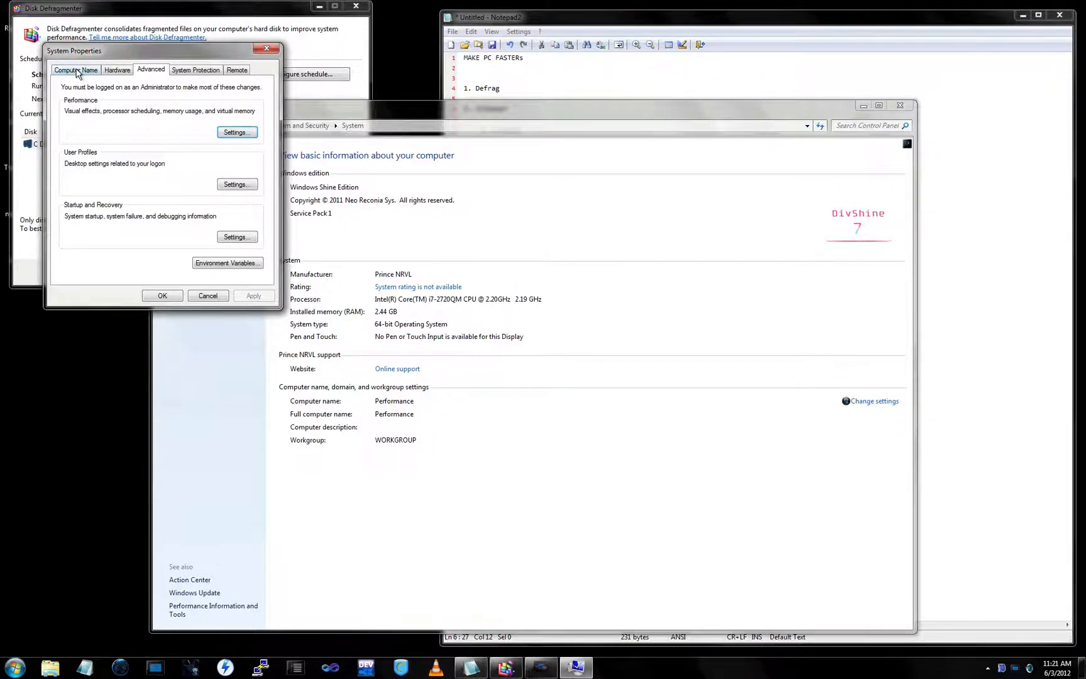
click(76, 70)
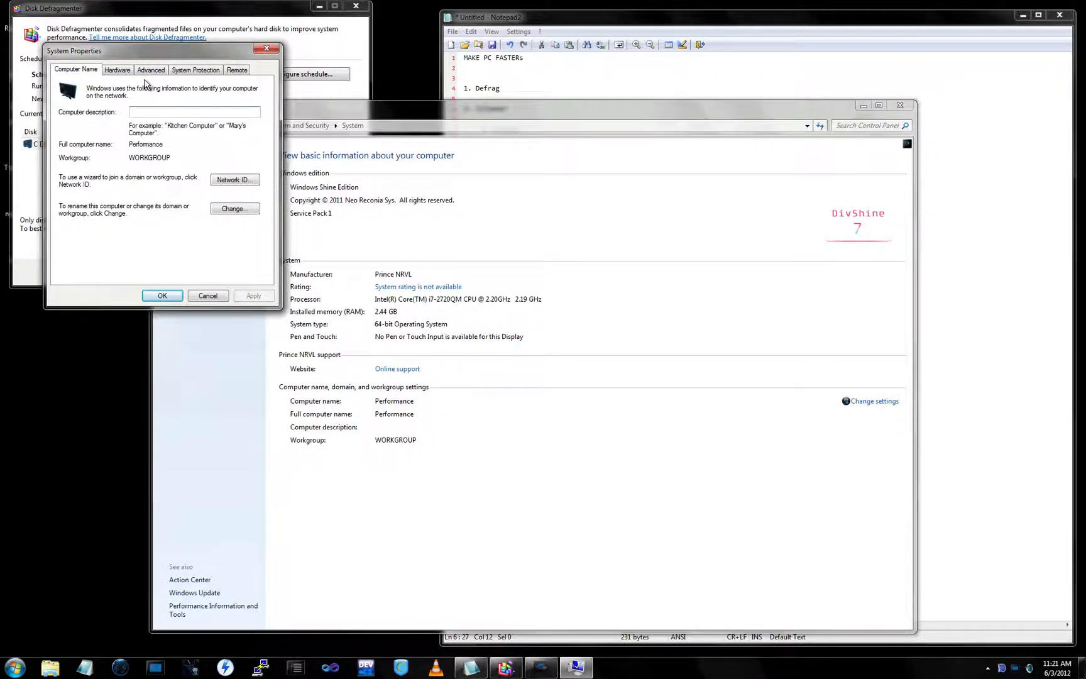
click(151, 69)
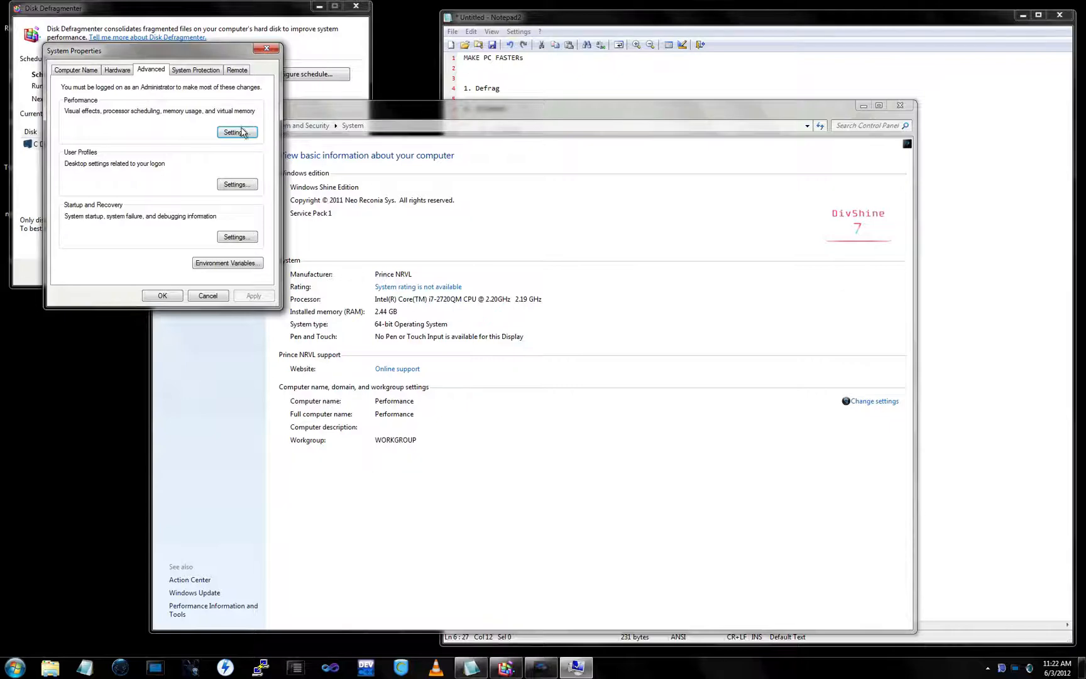
Go through Performance Settings to the Virtual Memory dialog showing C:'s 6000 MB paging file.
click(236, 132)
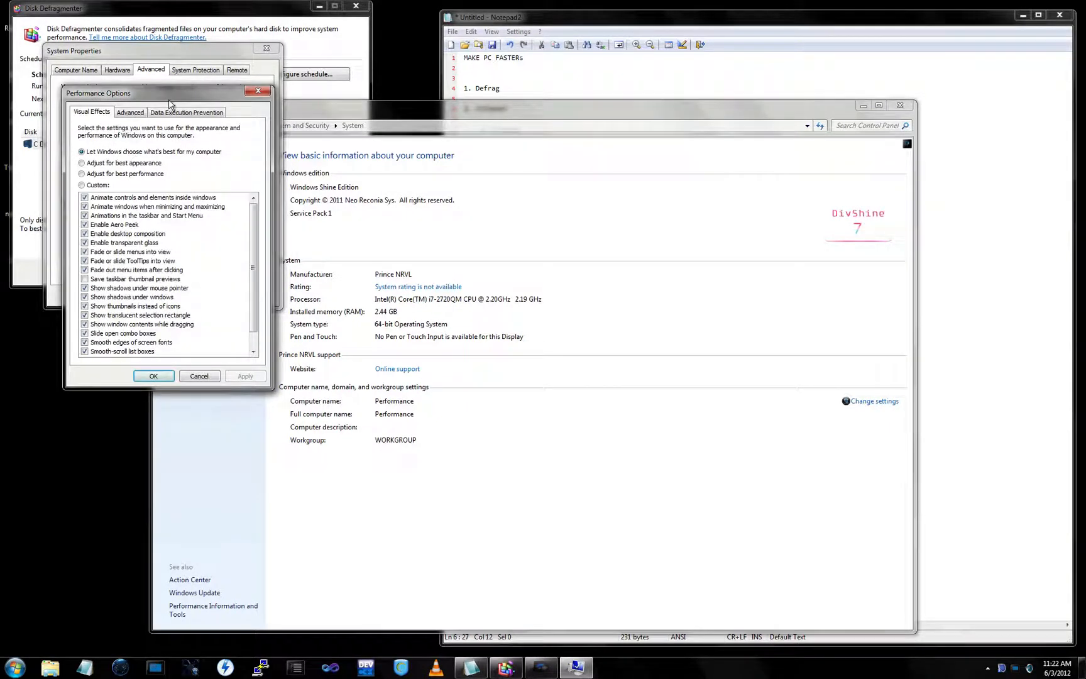
click(131, 112)
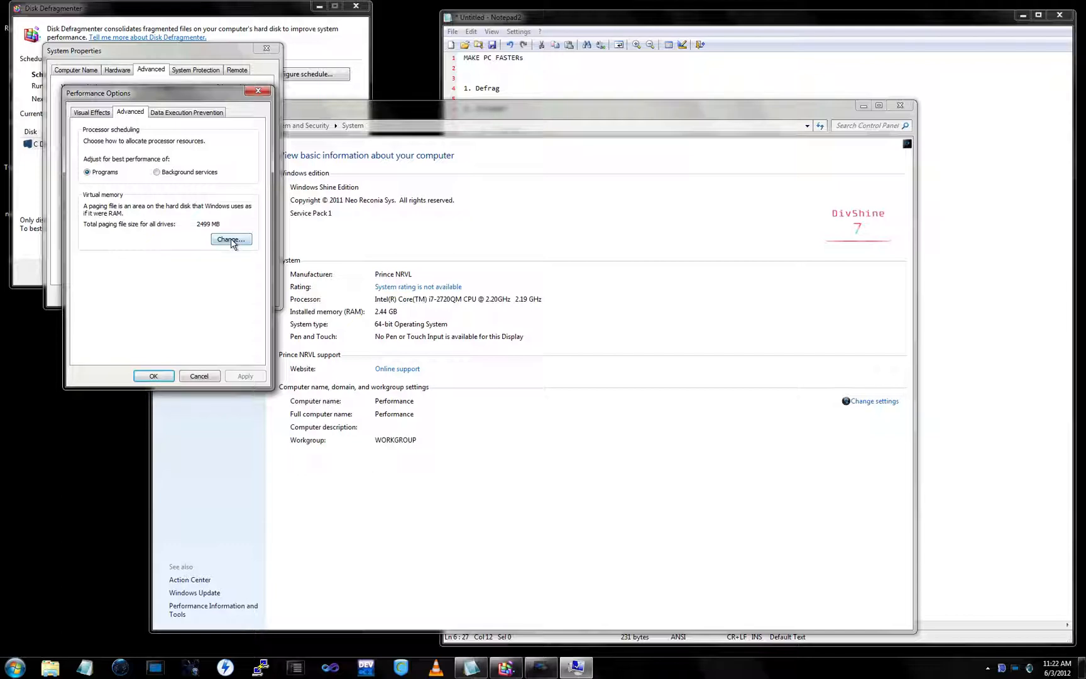
mouse_move(155, 223)
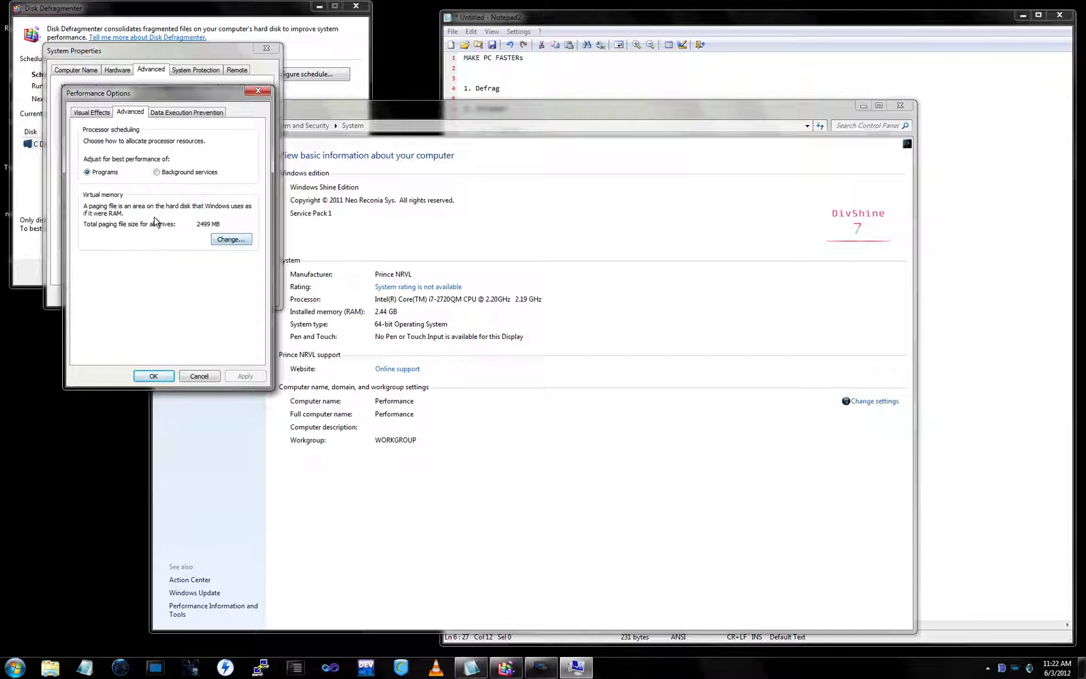
mouse_move(106, 217)
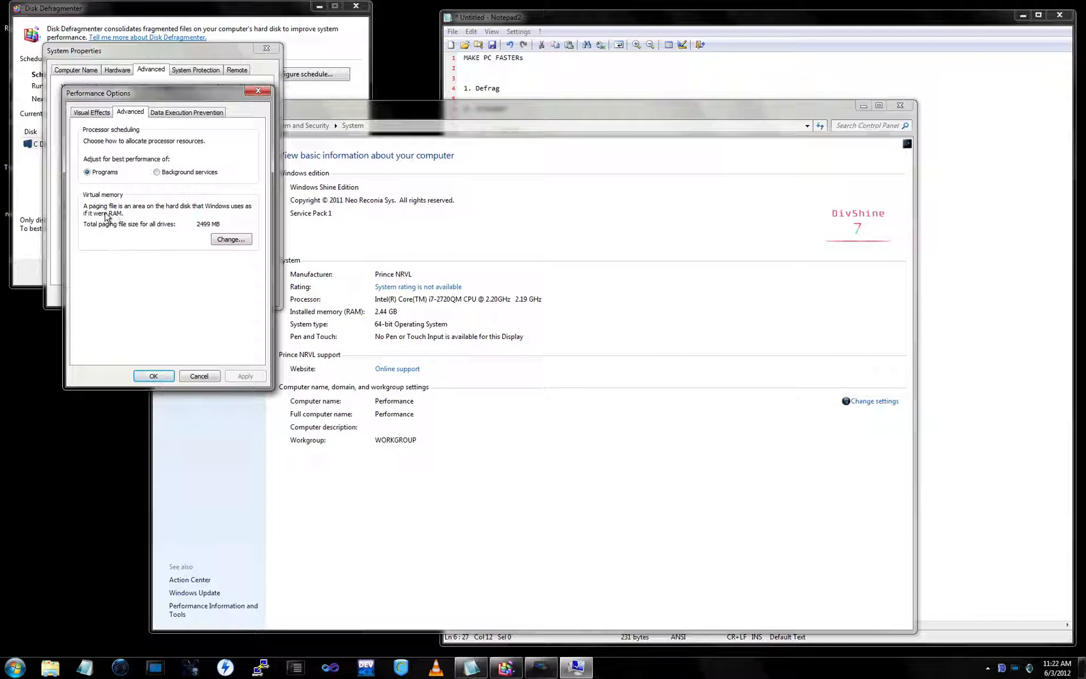
click(230, 239)
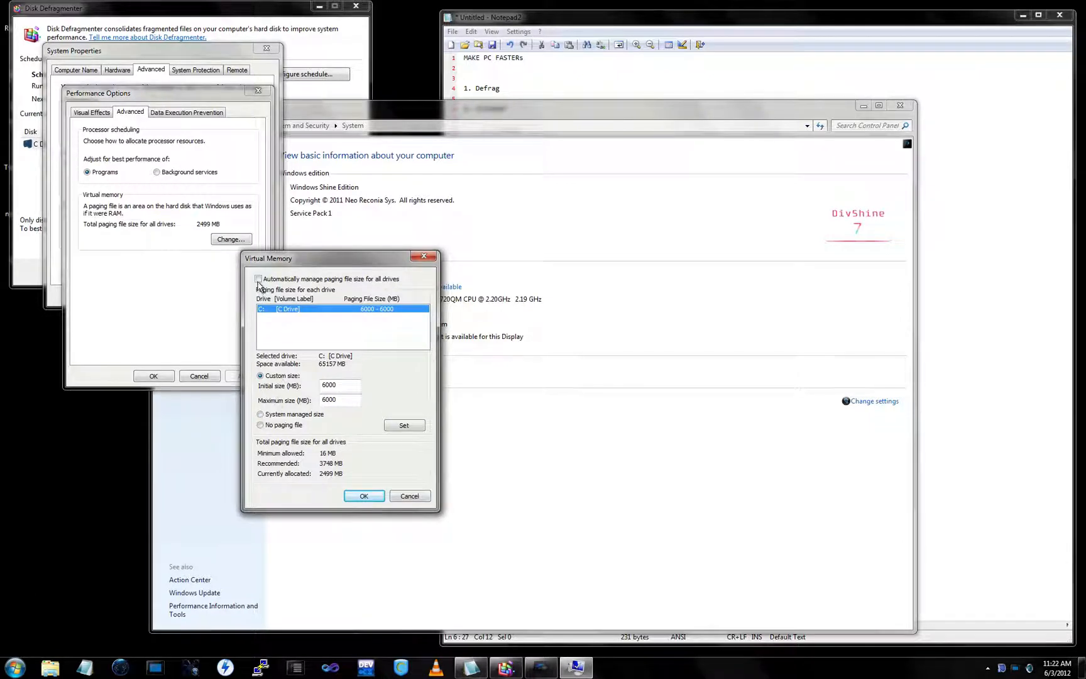
Turn off automatic paging file management and set drive C's custom size to 8000 MB.
click(259, 279)
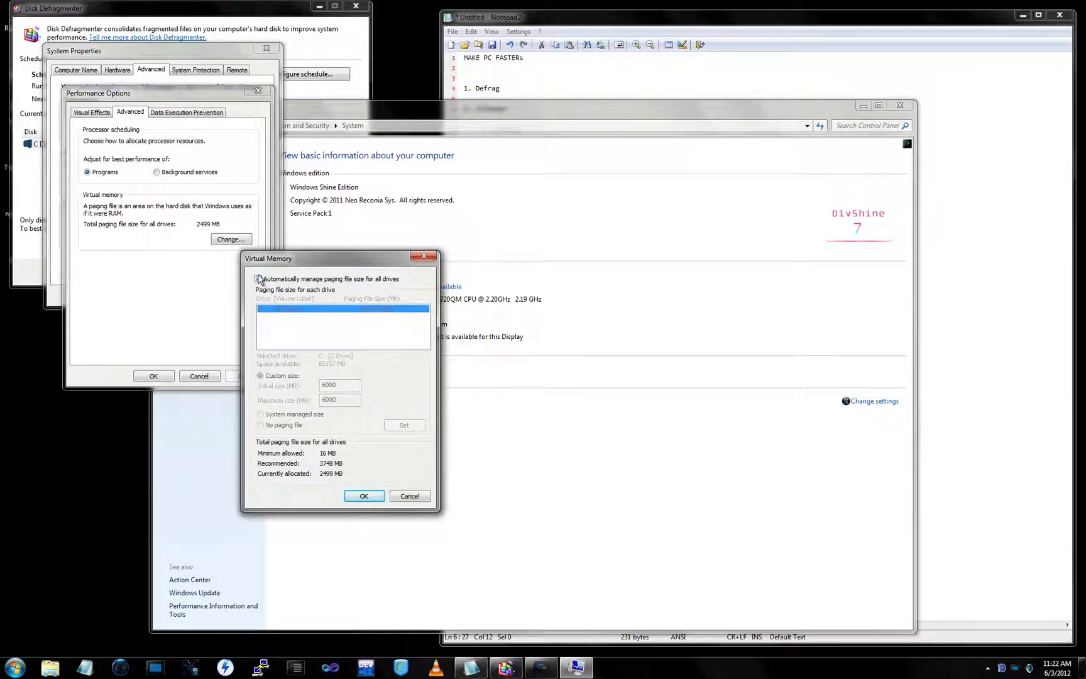
click(259, 279)
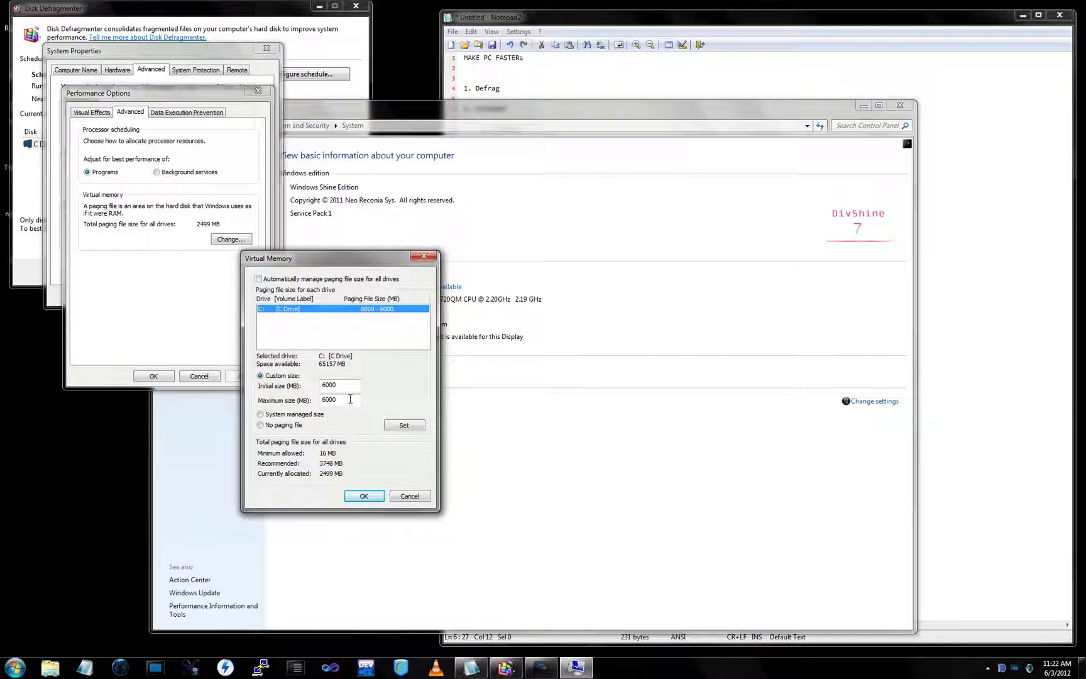
triple_click(340, 384)
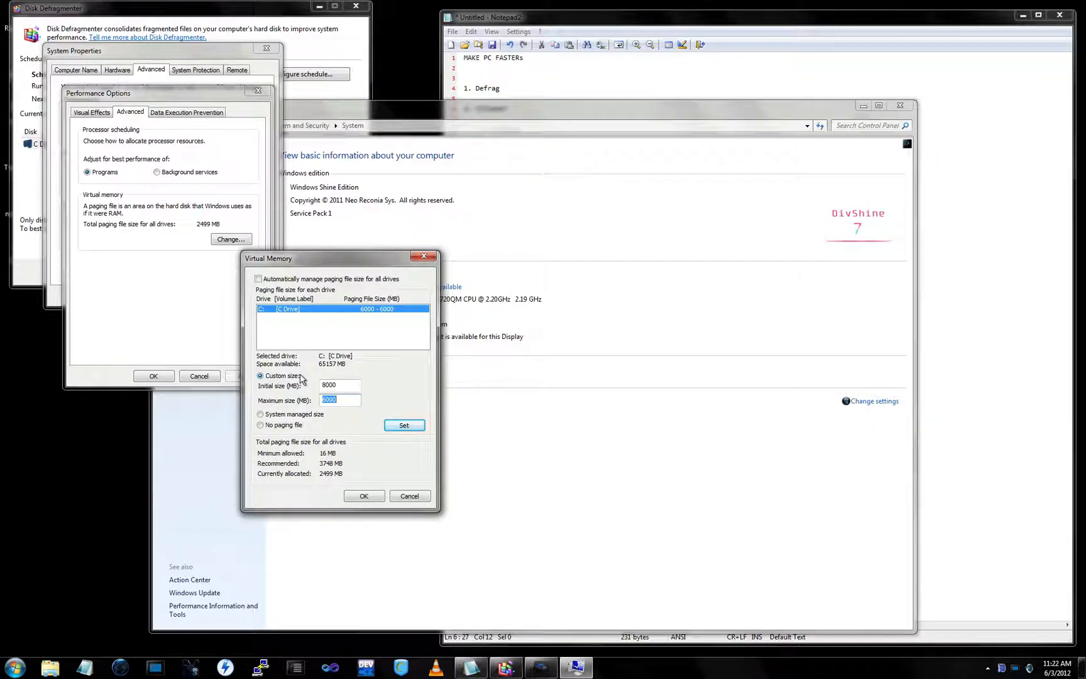
text(8000)
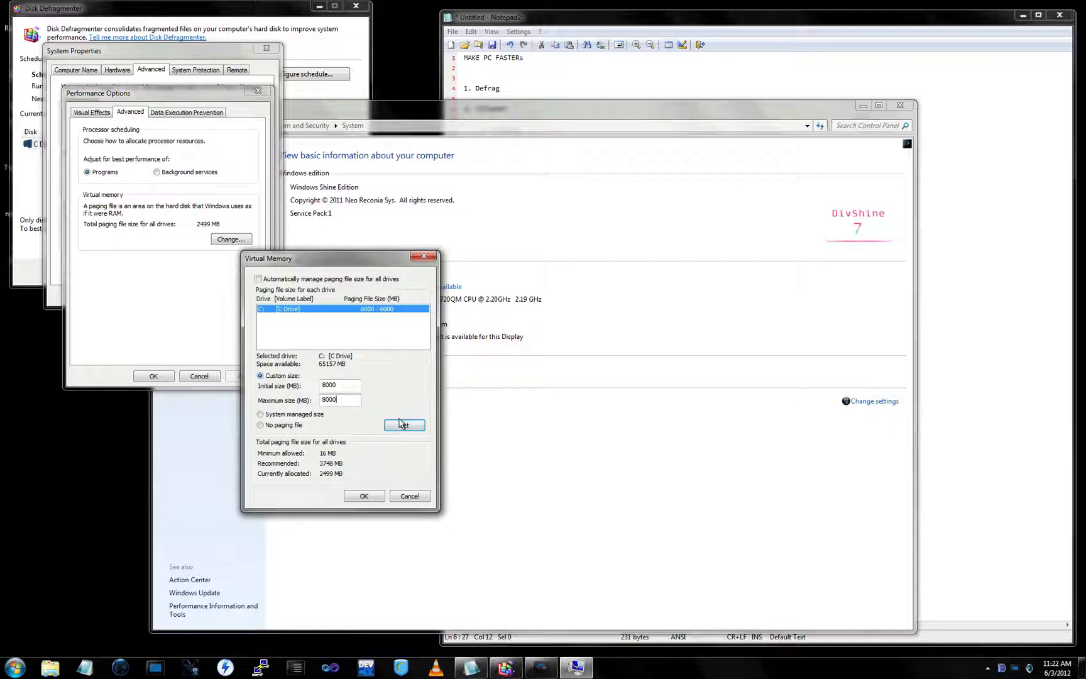
click(404, 425)
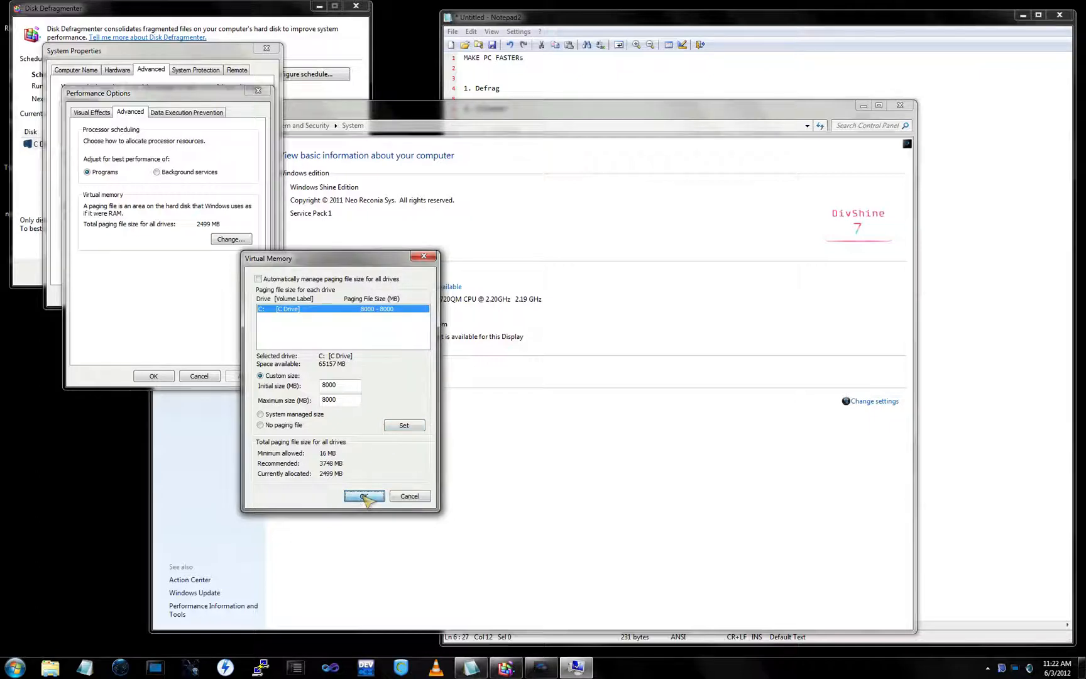
Confirm the new virtual memory settings and acknowledge the restart warning.
click(363, 497)
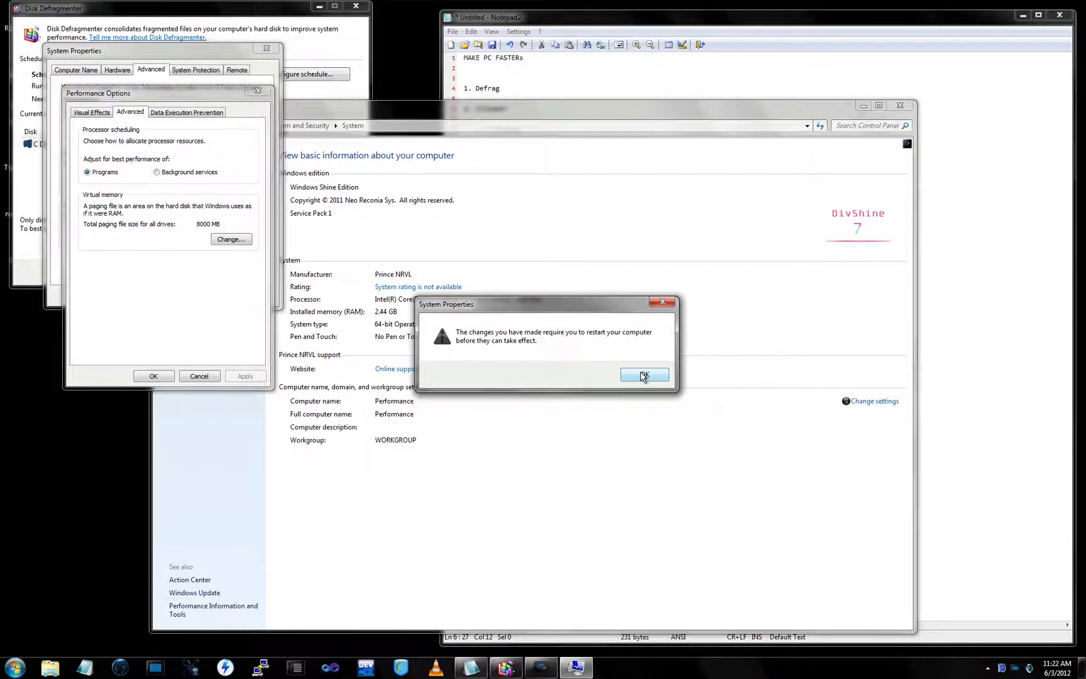
click(644, 374)
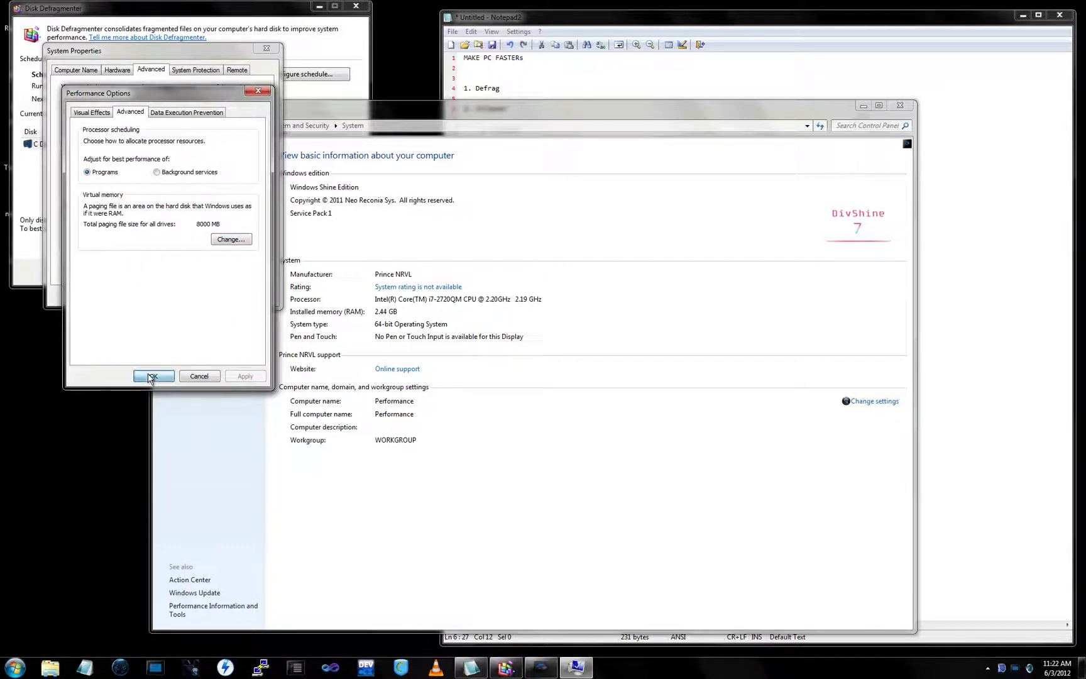
Close the Performance Options and System Properties windows, returning to the notes and defragmenter.
click(153, 376)
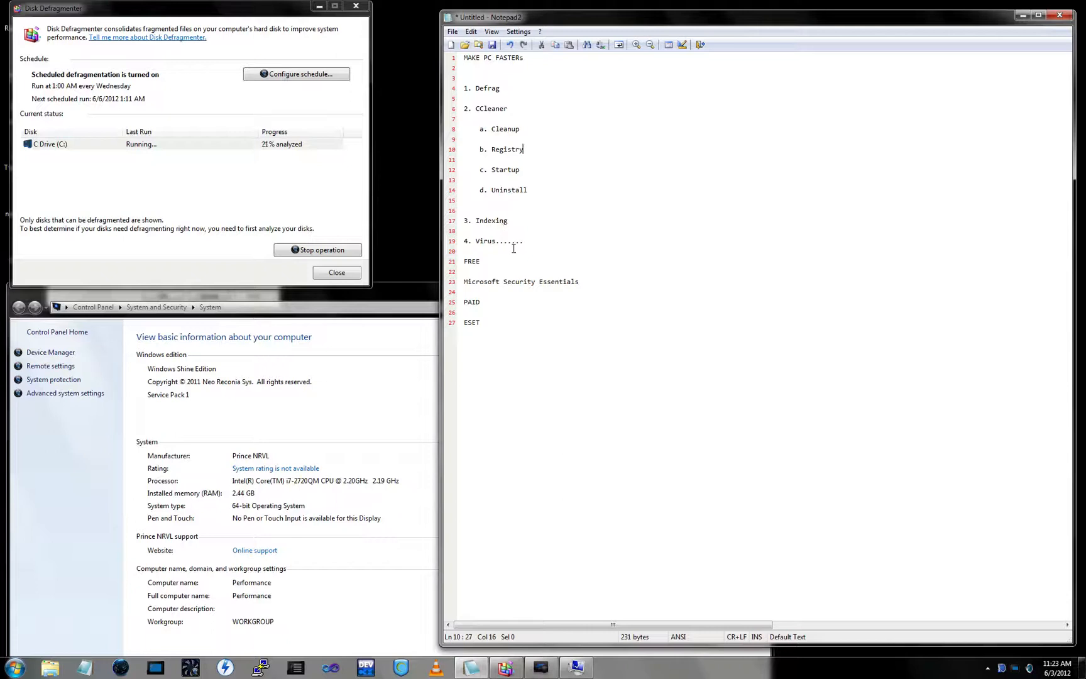
triple_click(491, 240)
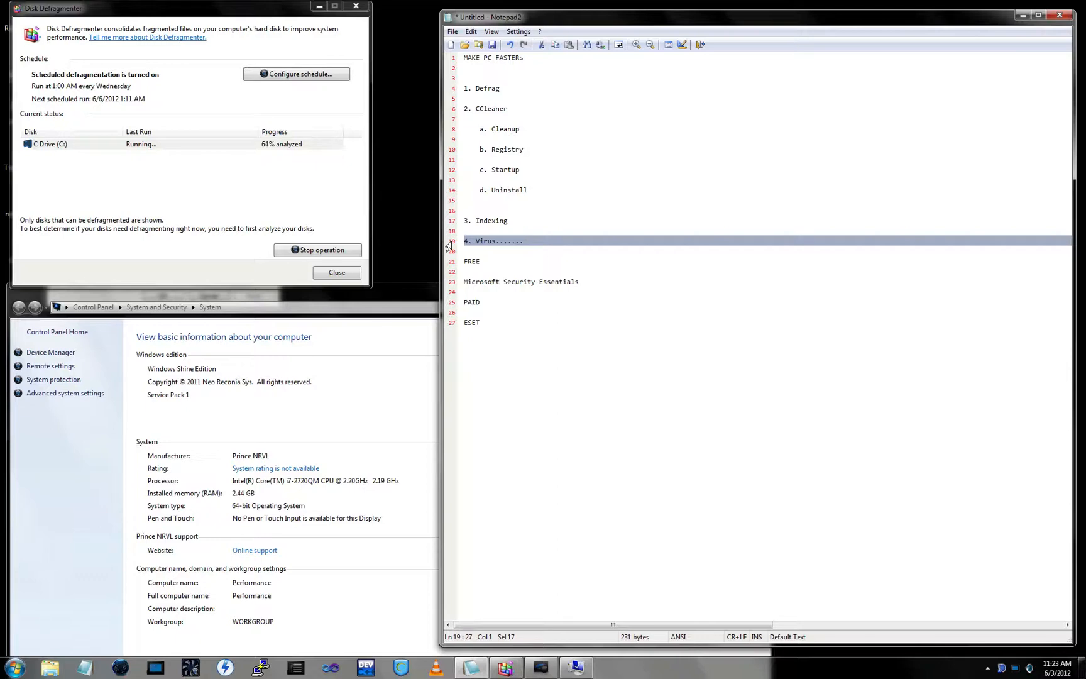
click(480, 262)
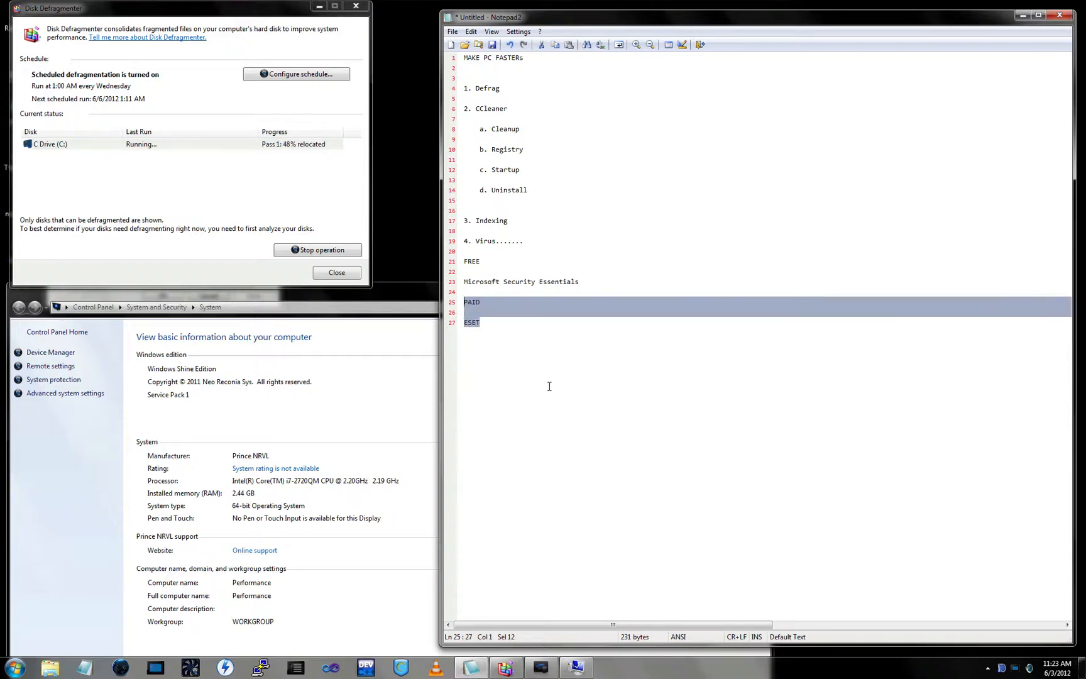
click(479, 322)
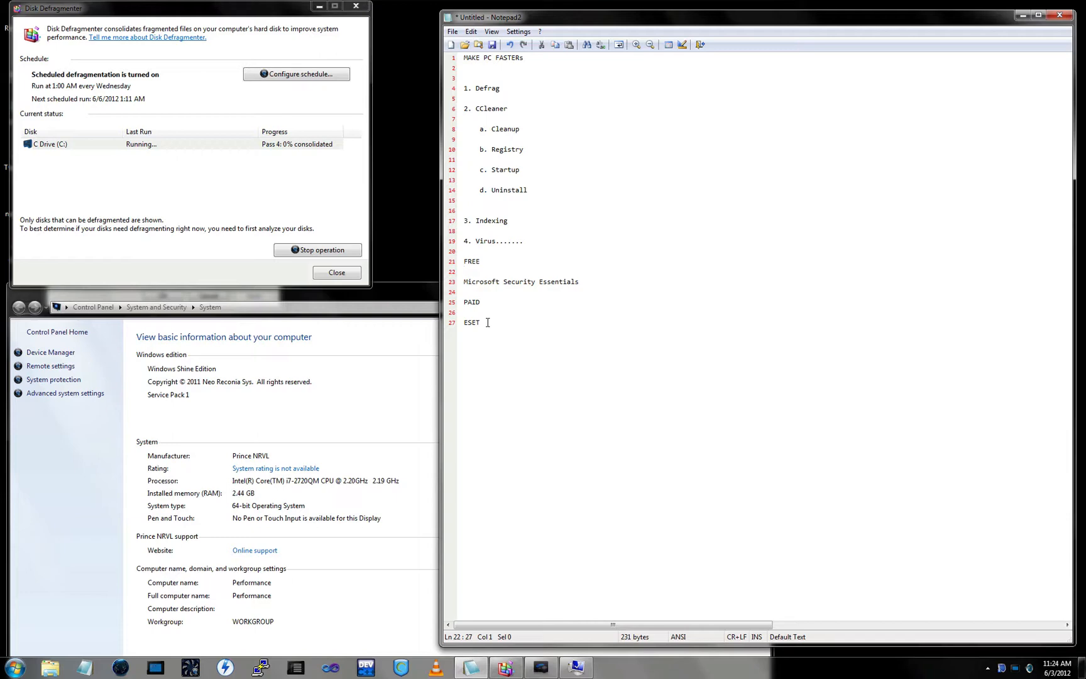
drag(462, 115, 525, 241)
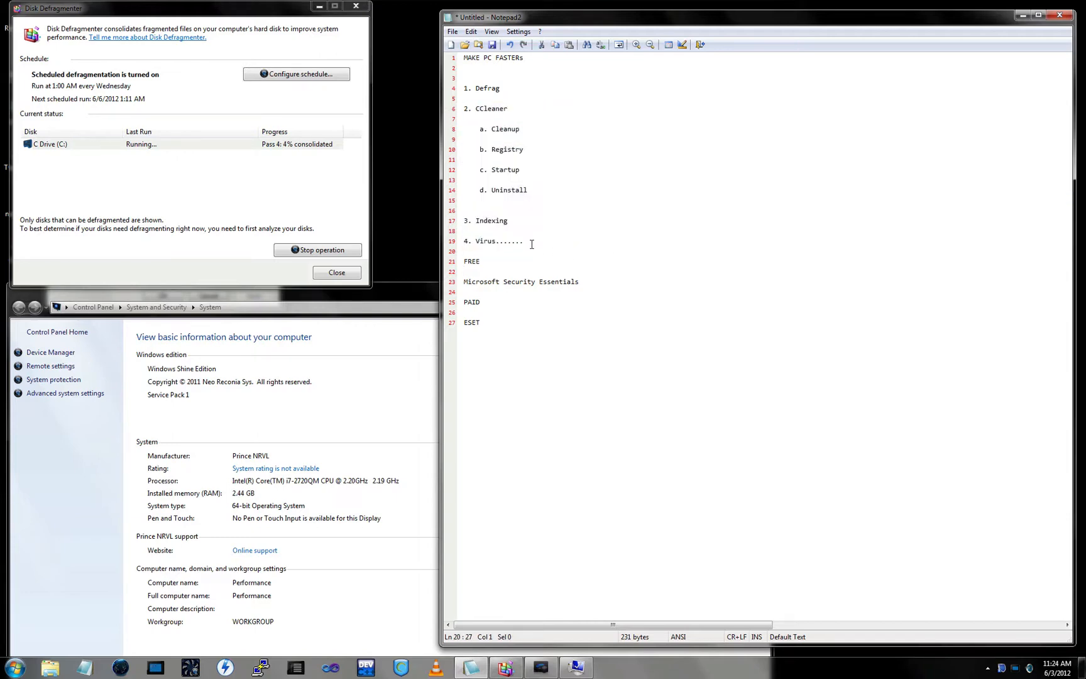
click(520, 241)
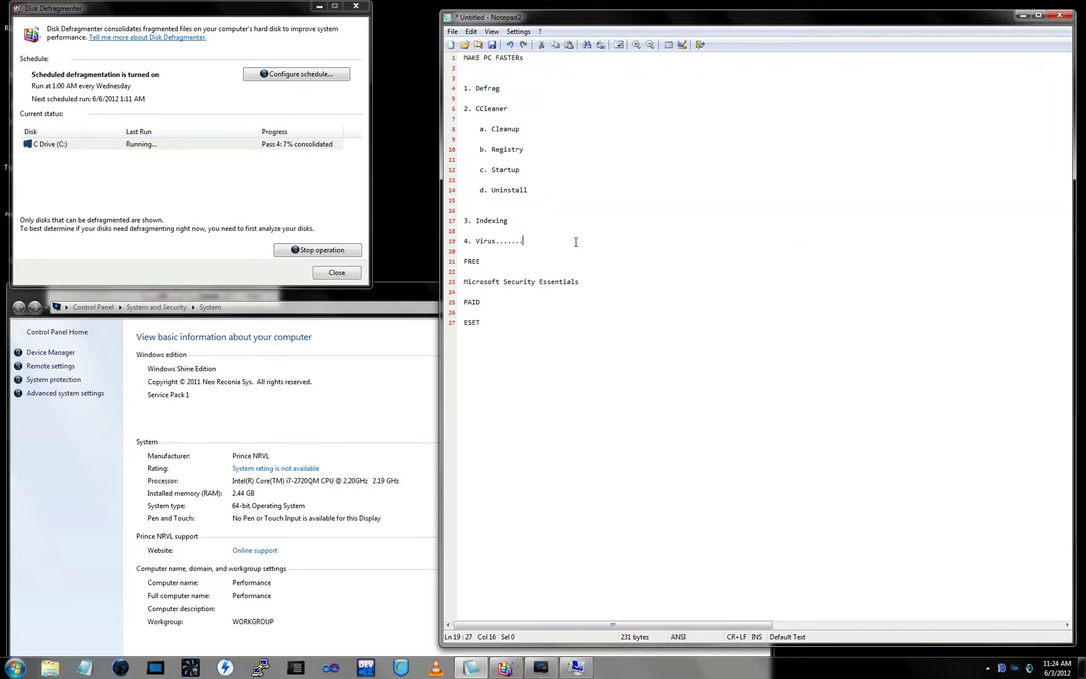